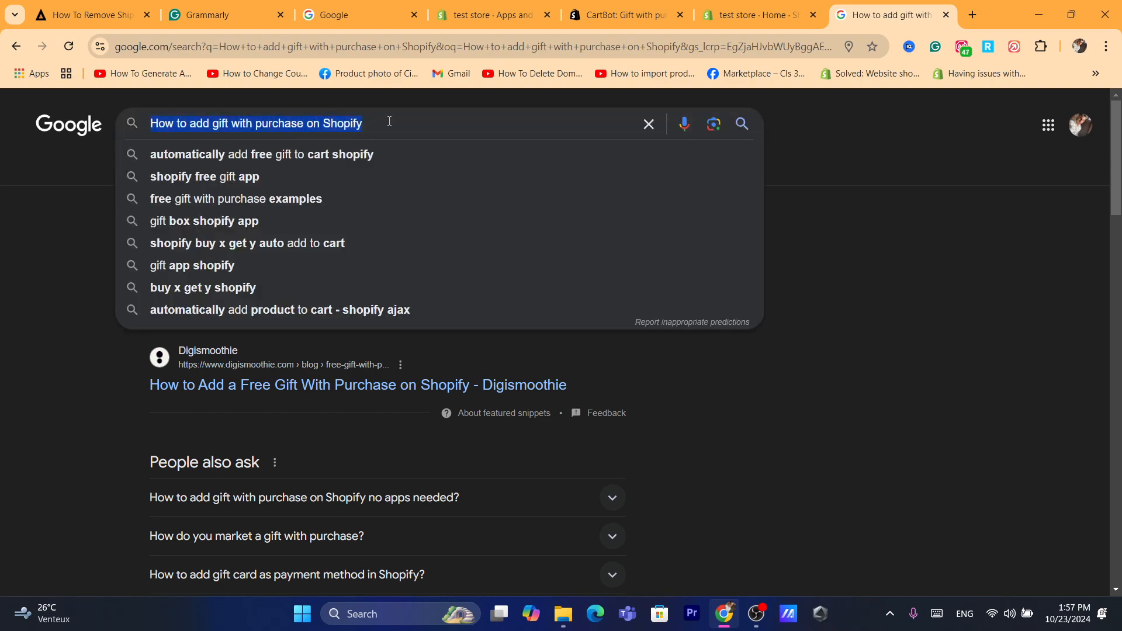
# Switch from the Google results to the 'test store - Home' Shopify admin tab
pyautogui.click(757, 14)
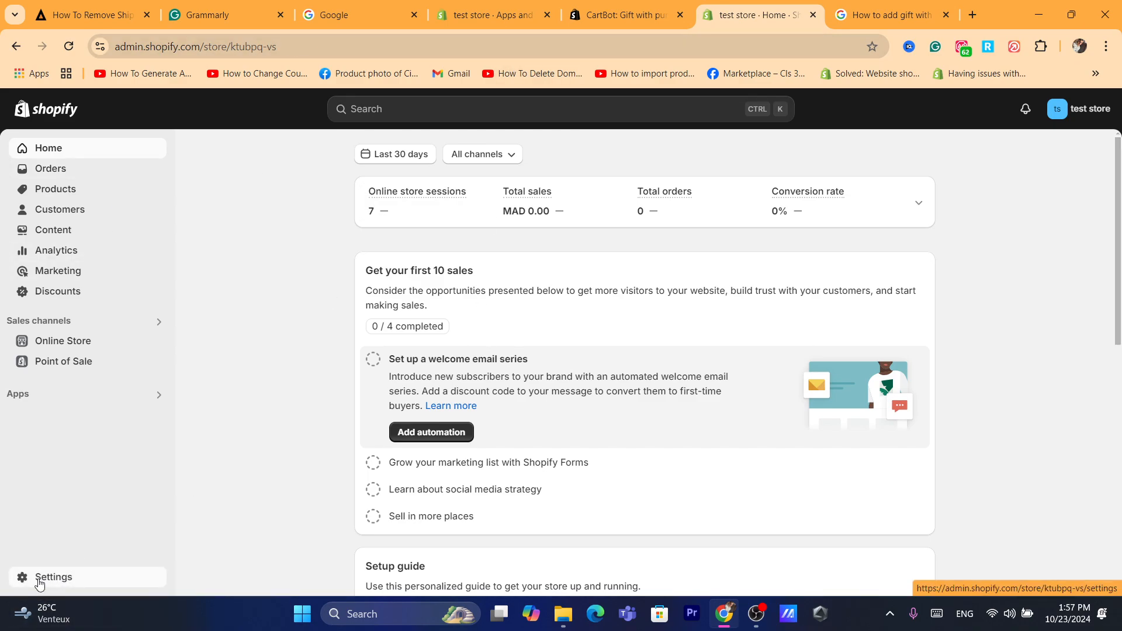
# Go through Settings > Apps and sales channels to the App Store and pick the CartBot: Gift with purchase listing
pyautogui.click(52, 577)
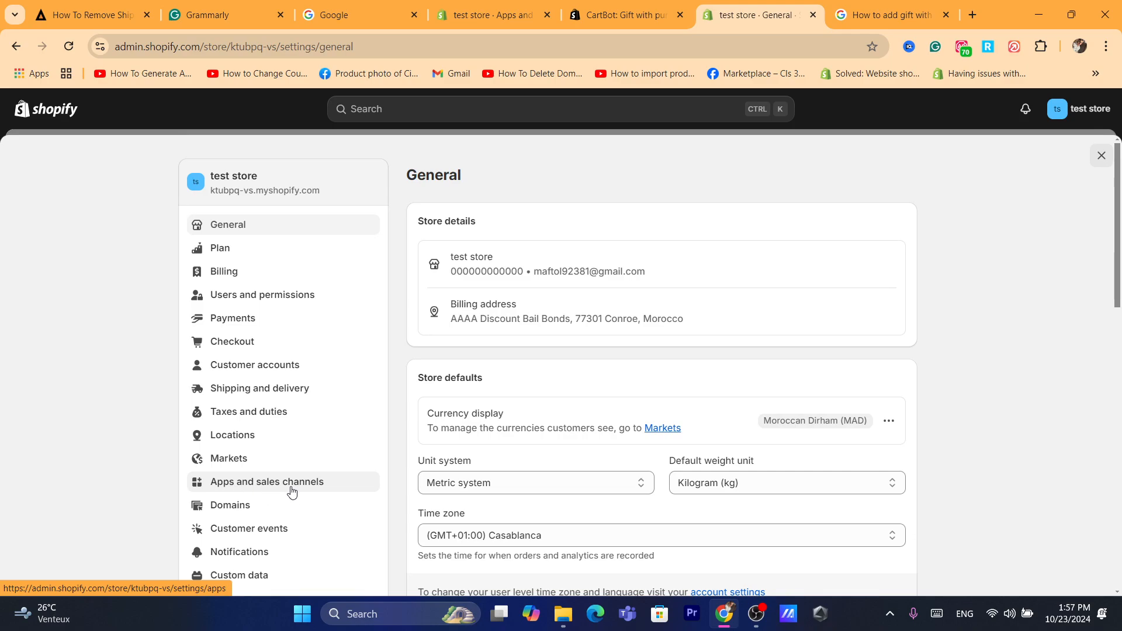
pyautogui.click(267, 480)
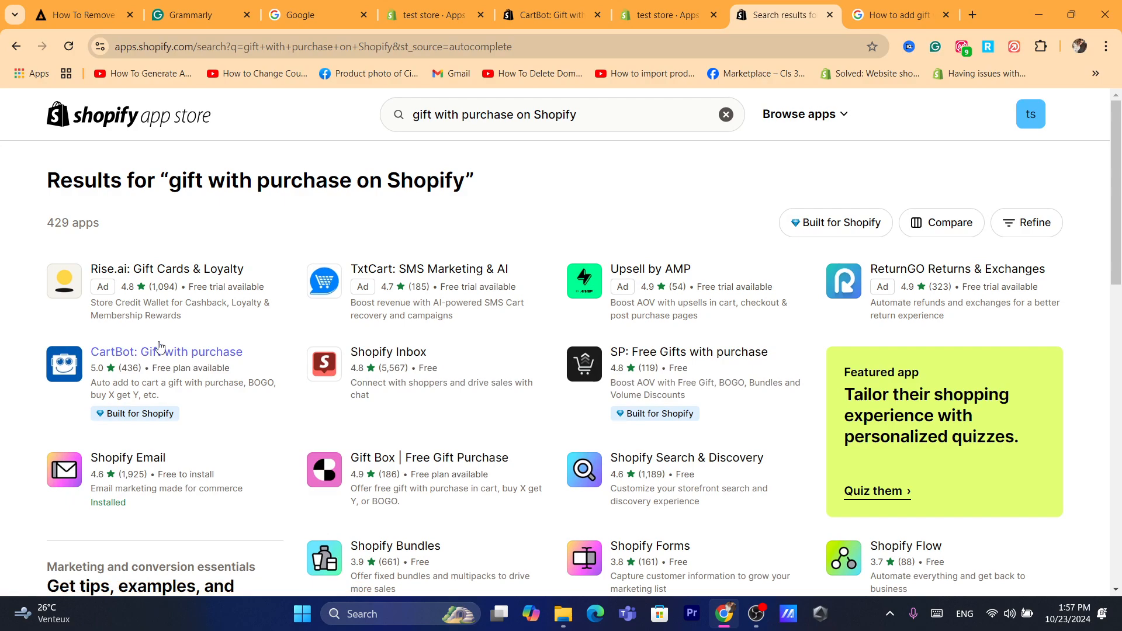
pyautogui.moveTo(166, 352)
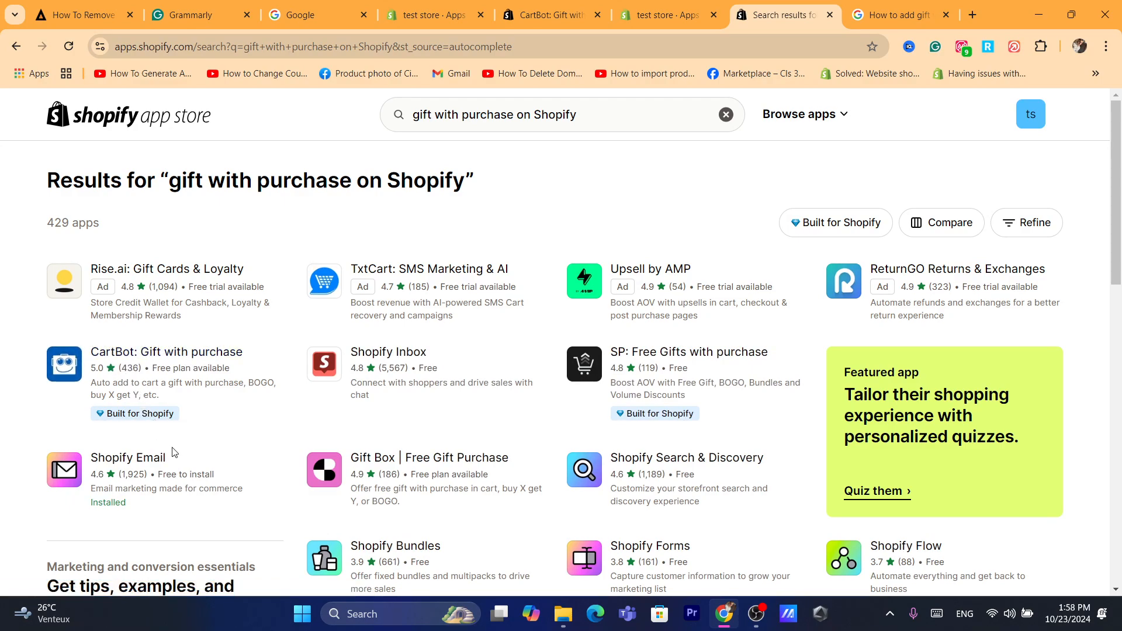
pyautogui.moveTo(415, 530)
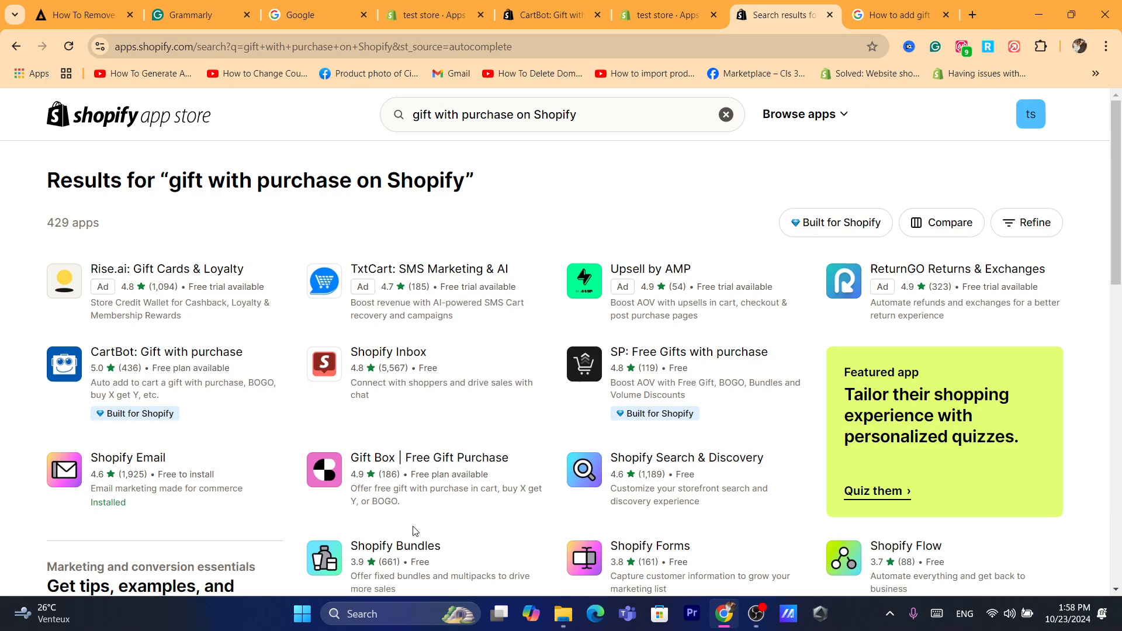
pyautogui.moveTo(387, 352)
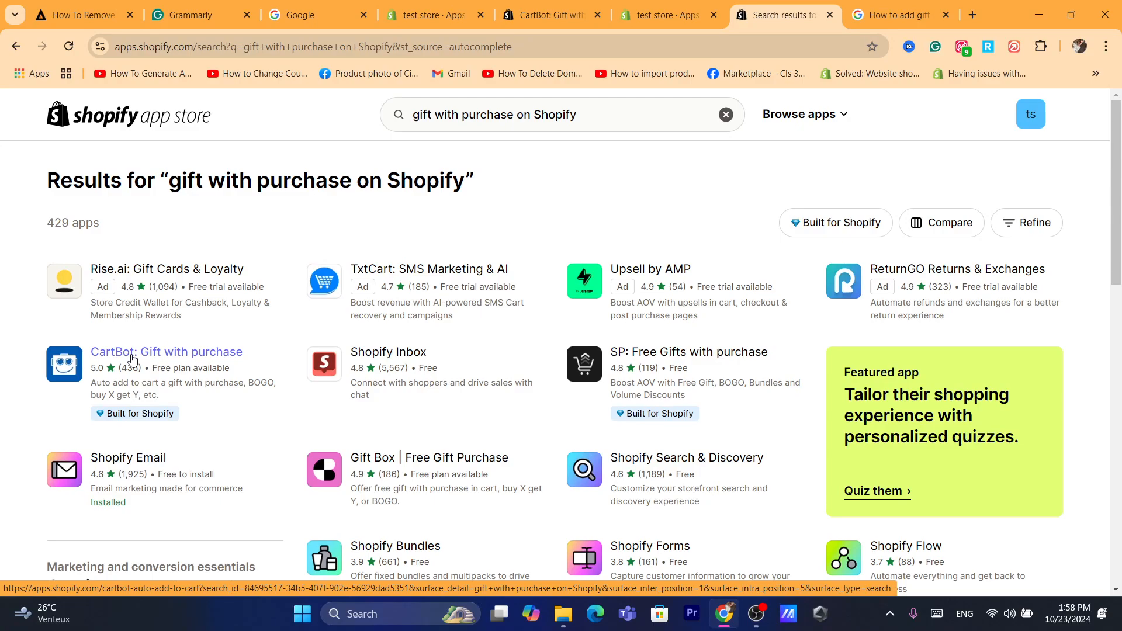
pyautogui.click(166, 352)
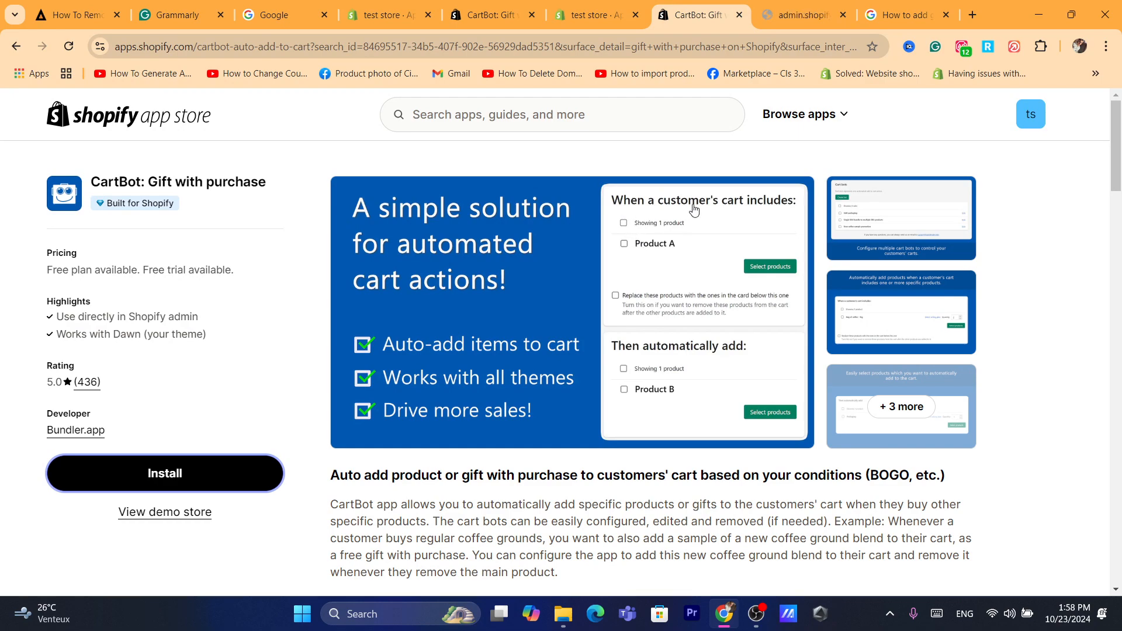
pyautogui.moveTo(645, 255)
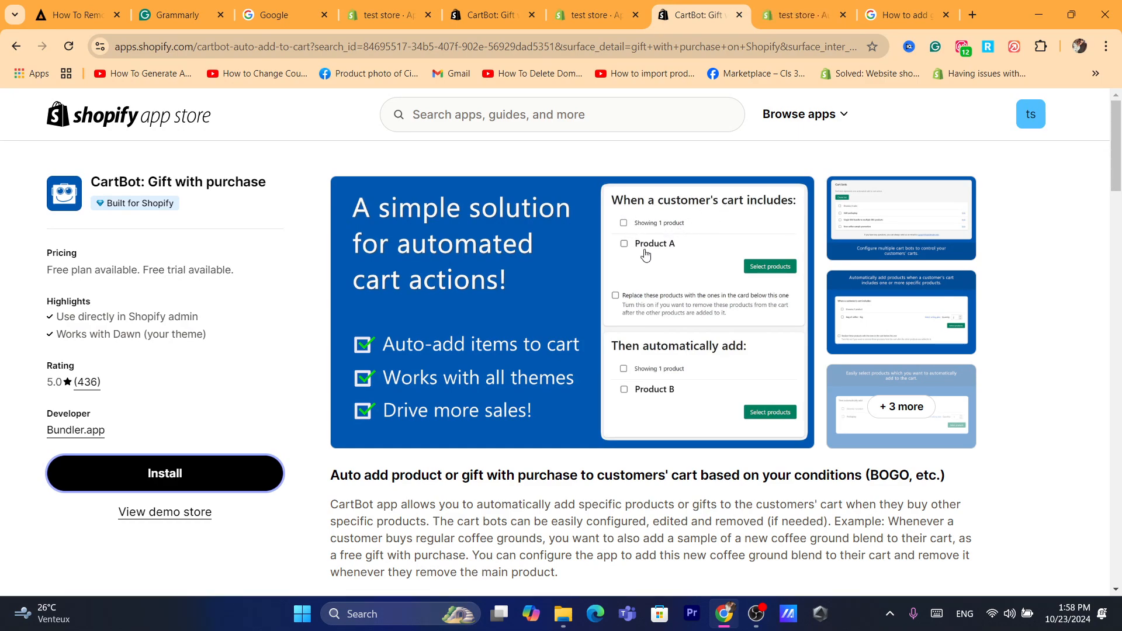
pyautogui.moveTo(642, 393)
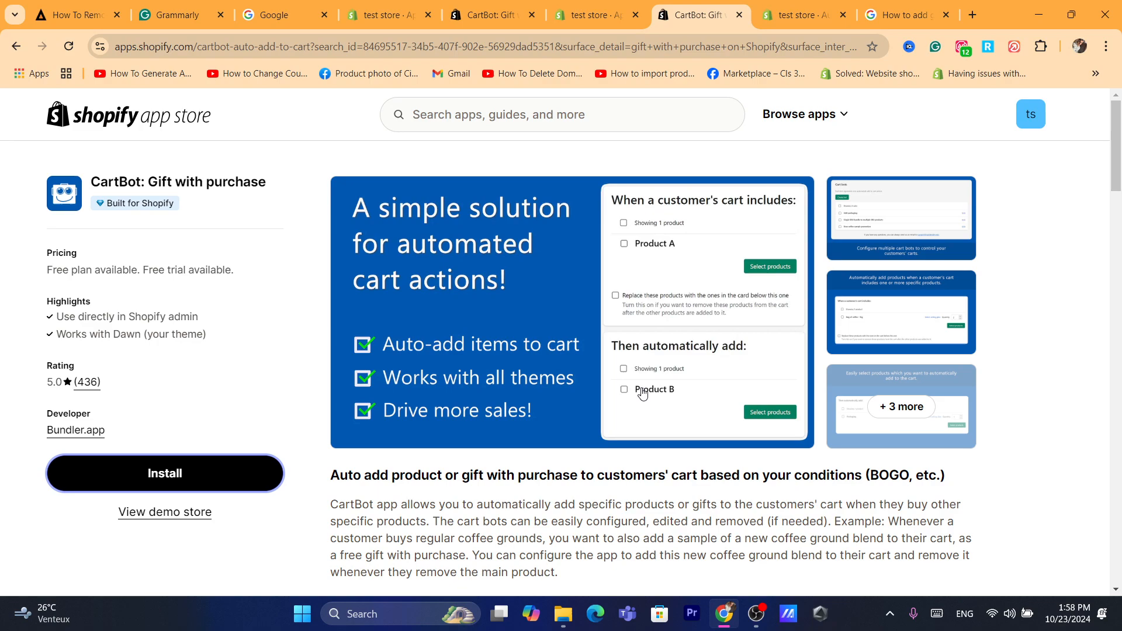
pyautogui.moveTo(662, 287)
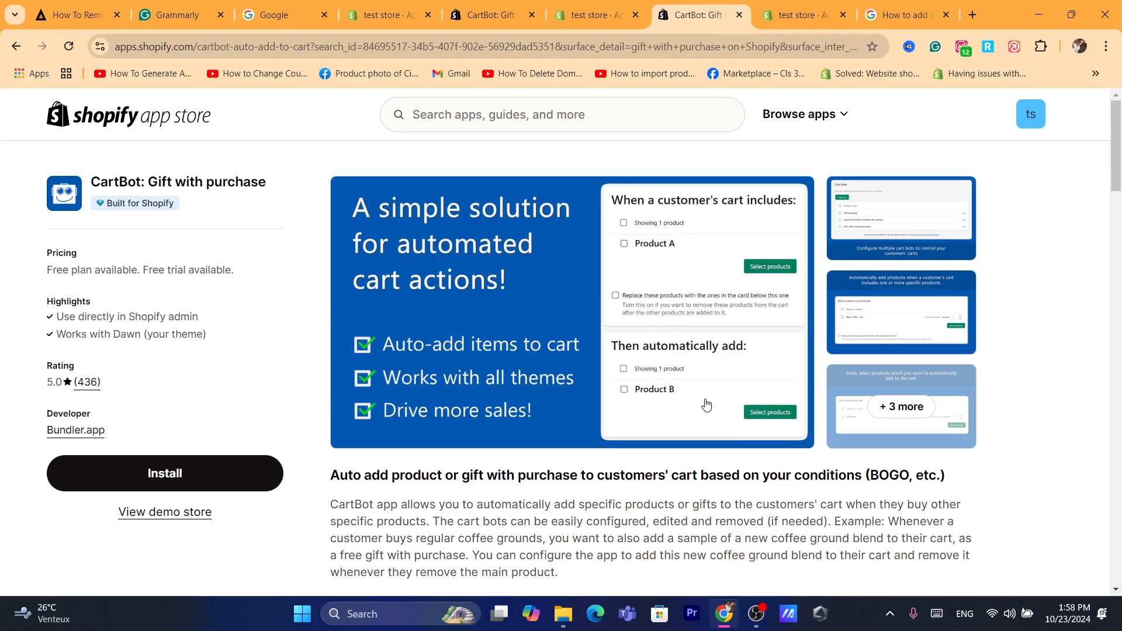
pyautogui.moveTo(652, 372)
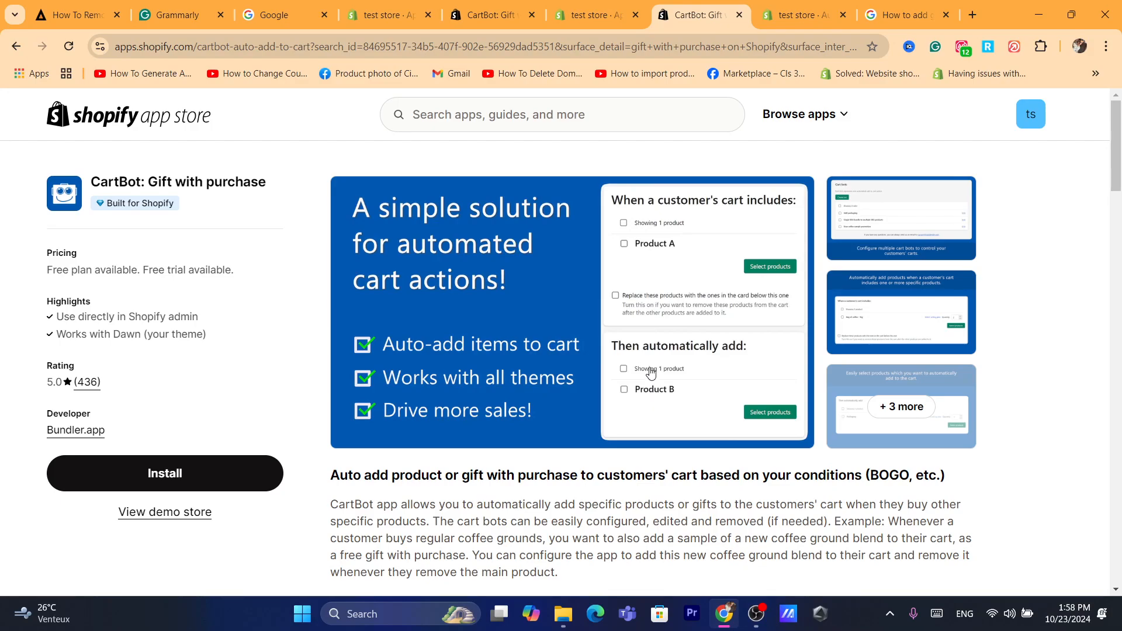
pyautogui.moveTo(451, 449)
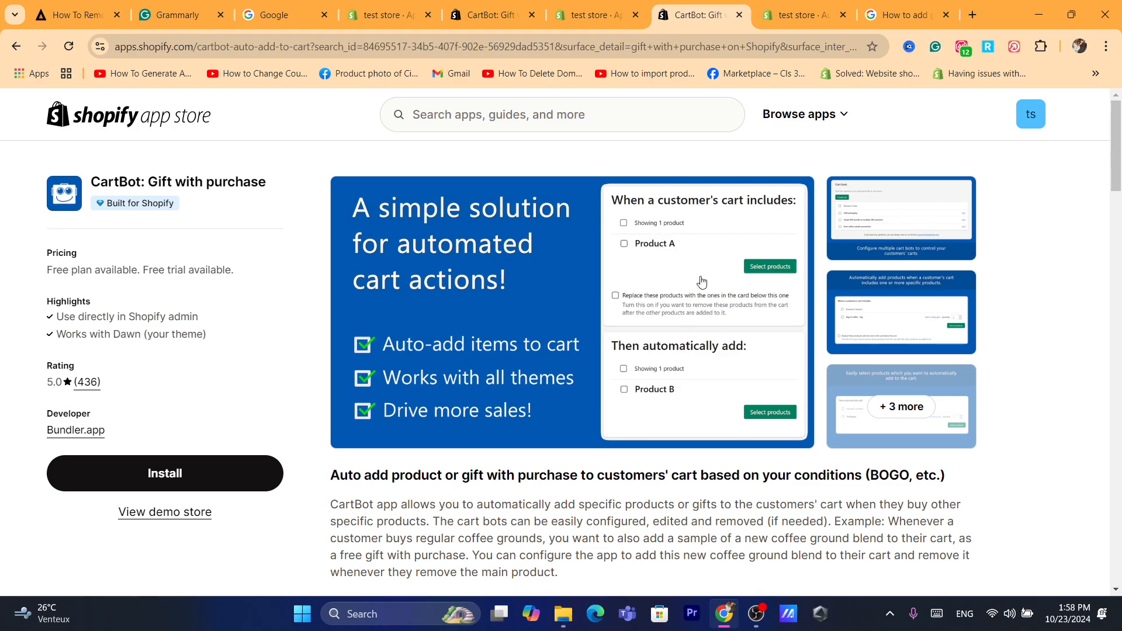
pyautogui.moveTo(691, 391)
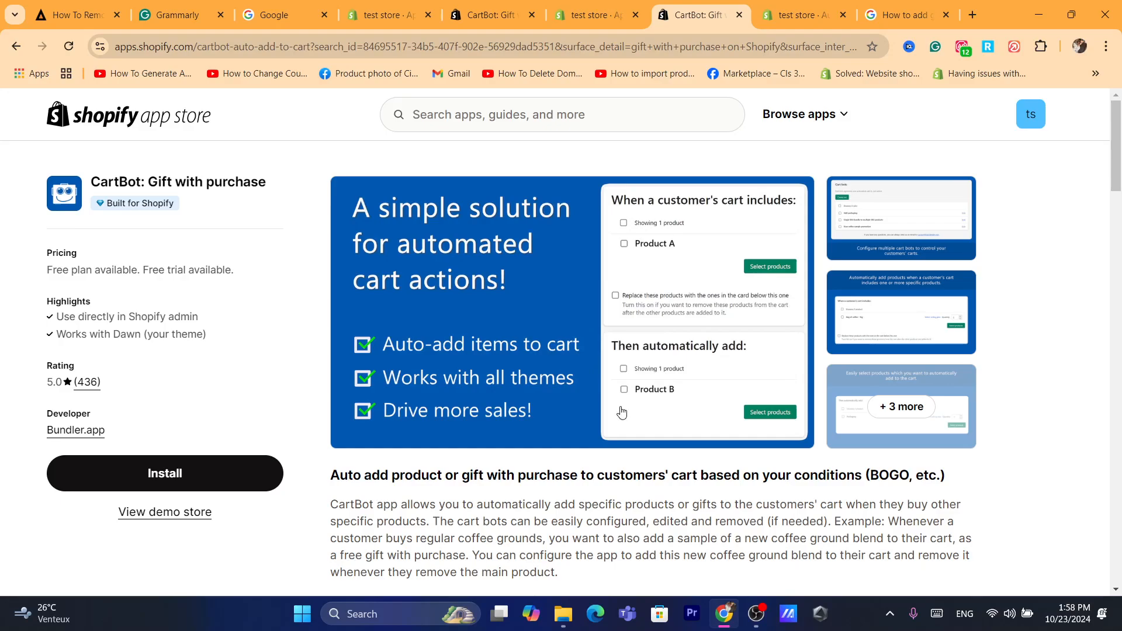
pyautogui.moveTo(648, 381)
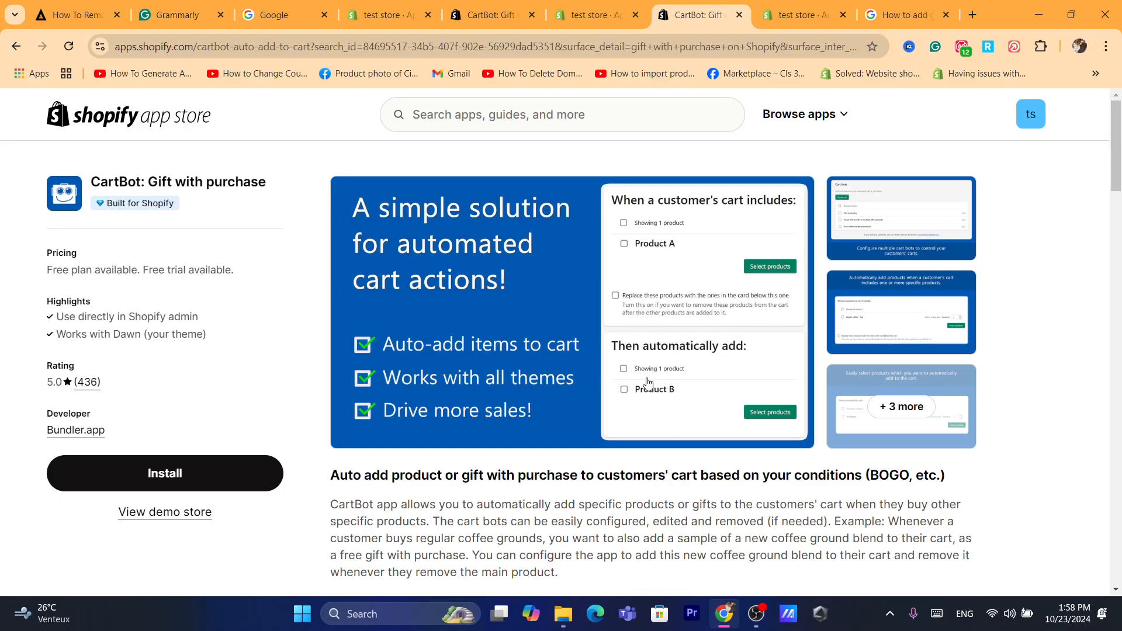
pyautogui.moveTo(674, 365)
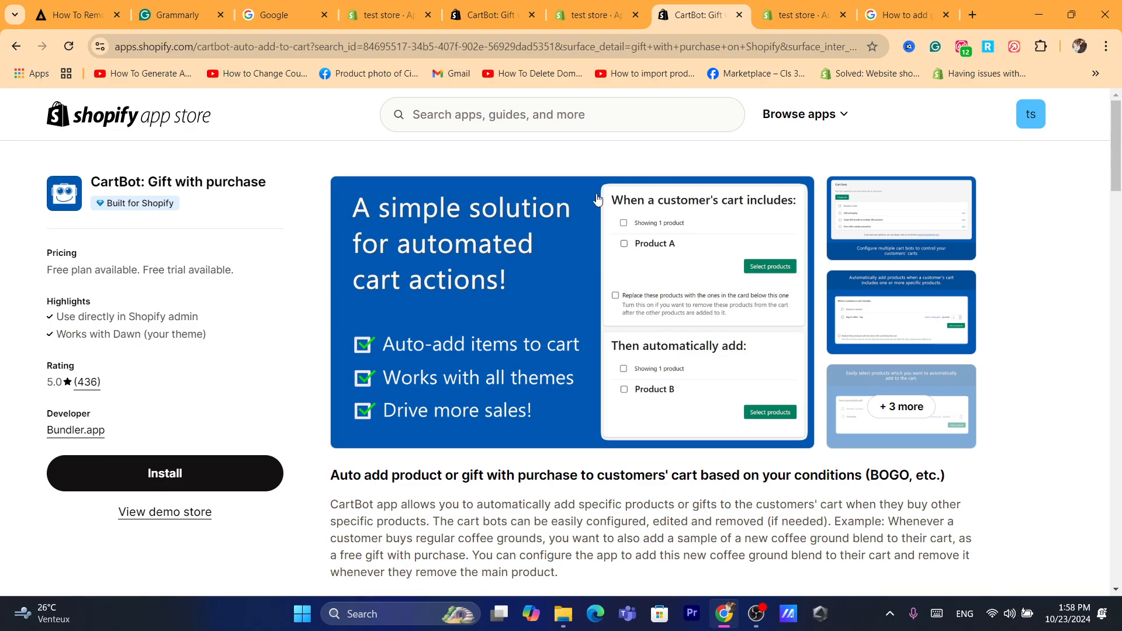
# Start installing CartBot from its App Store listing
pyautogui.click(164, 474)
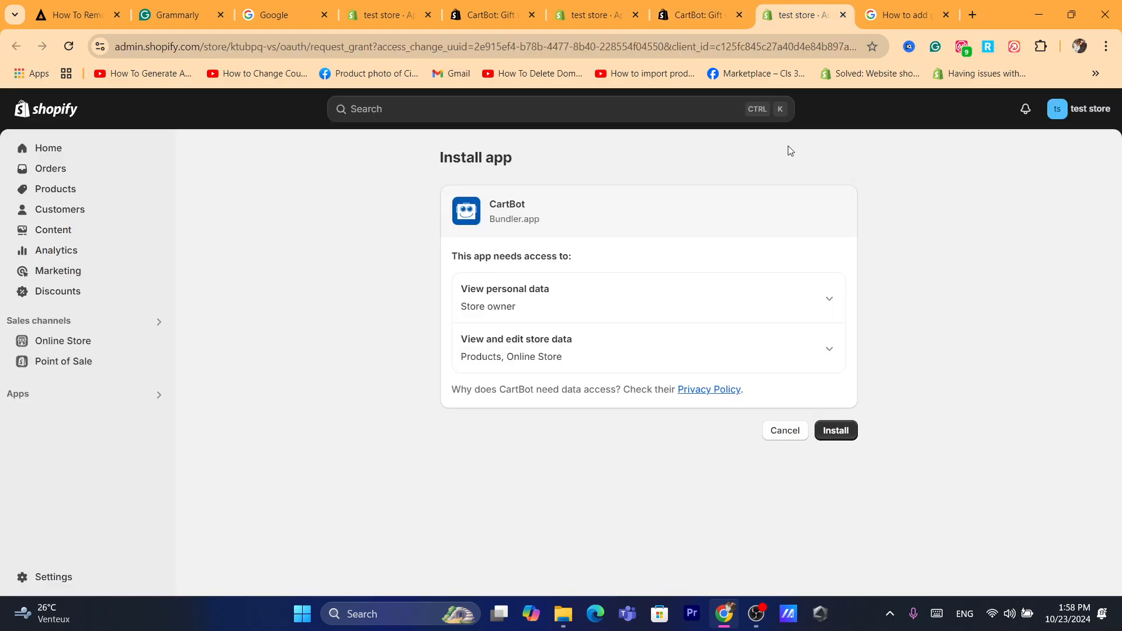
# Grant CartBot's data access to install it, then show its Bots list
pyautogui.click(835, 431)
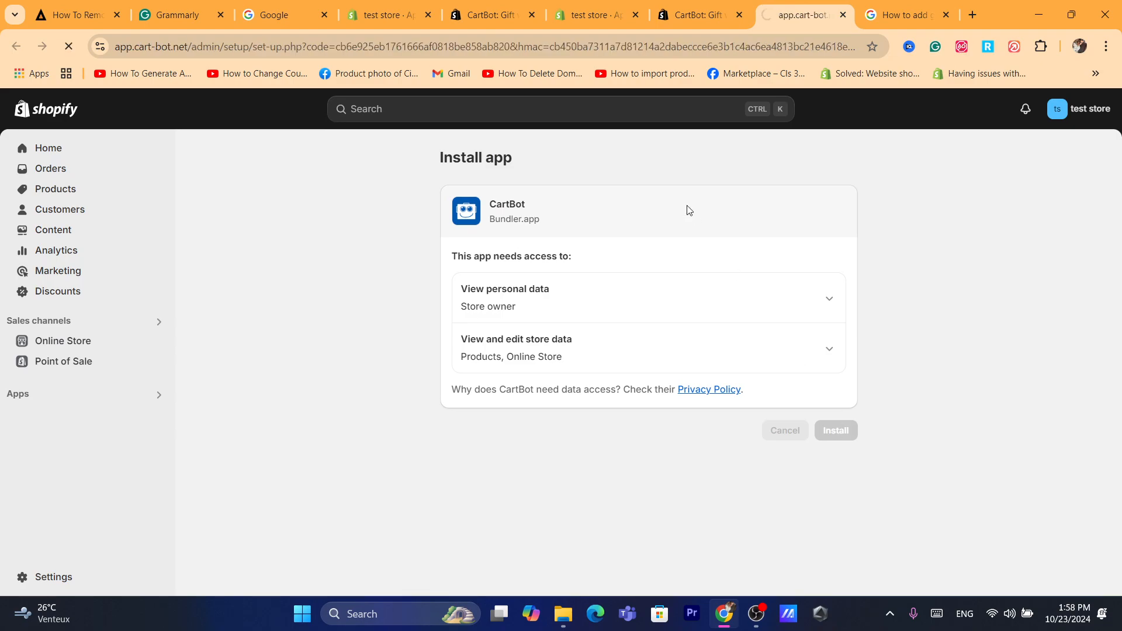
pyautogui.click(835, 431)
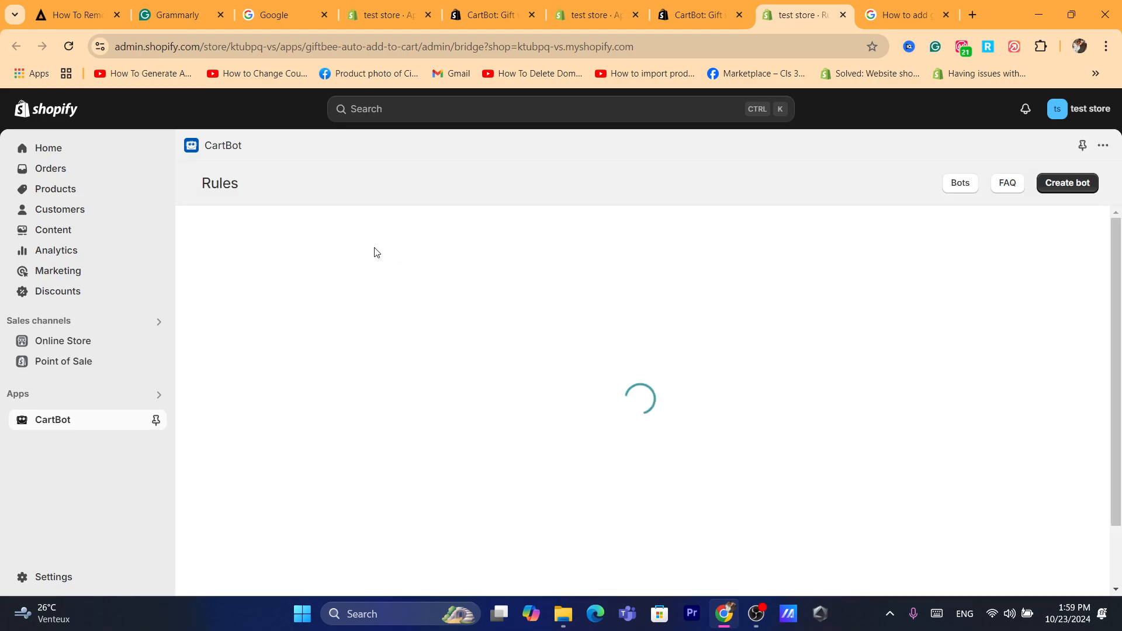
pyautogui.click(960, 183)
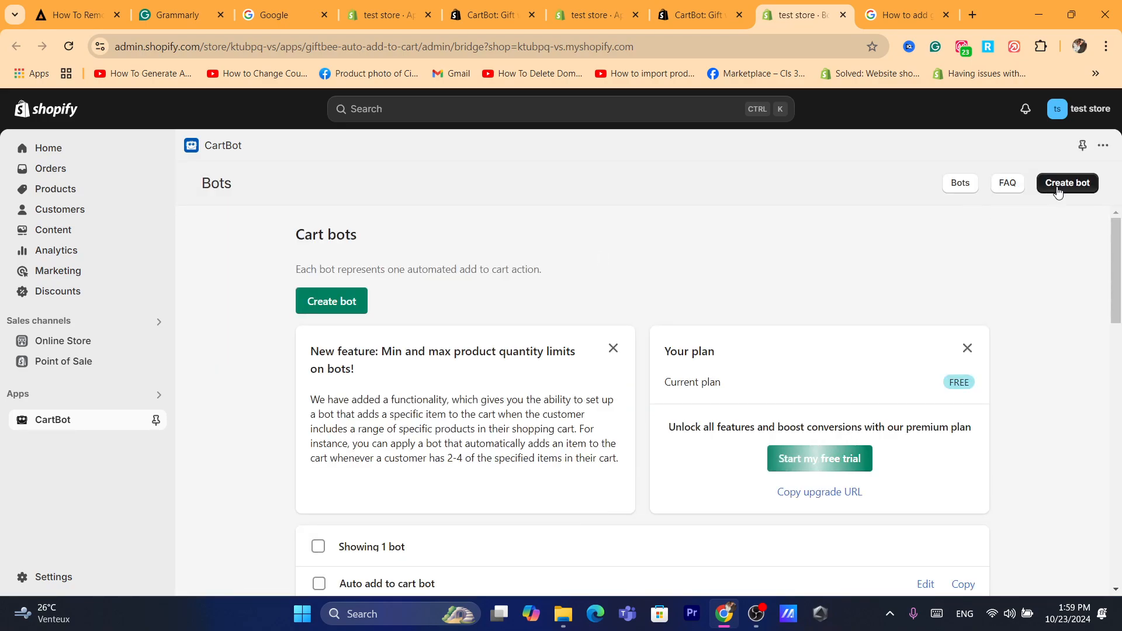
# Create a new bot, keeping the name 'Auto add to cart bot' and Active status, and move toward Bot trigger
pyautogui.click(1067, 183)
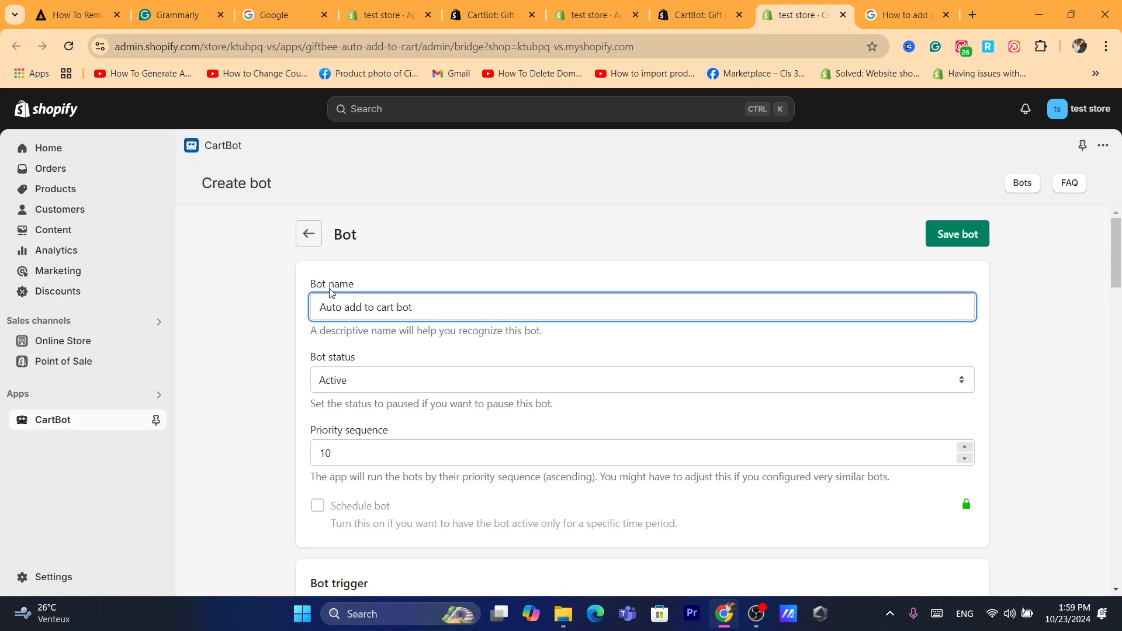
pyautogui.click(641, 379)
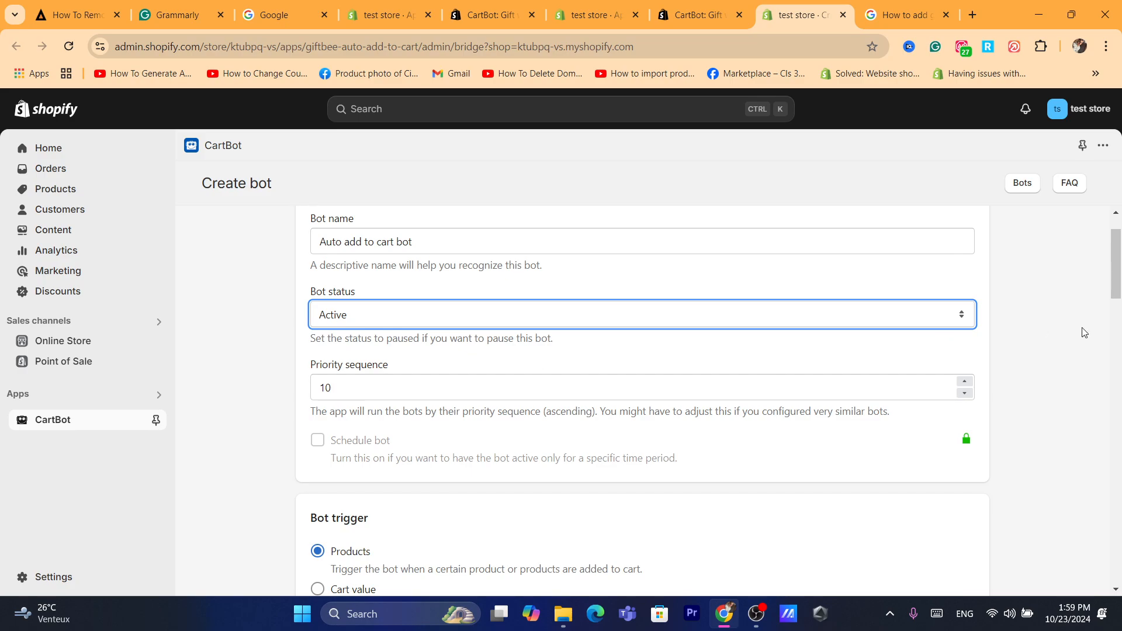
pyautogui.scroll(-3)
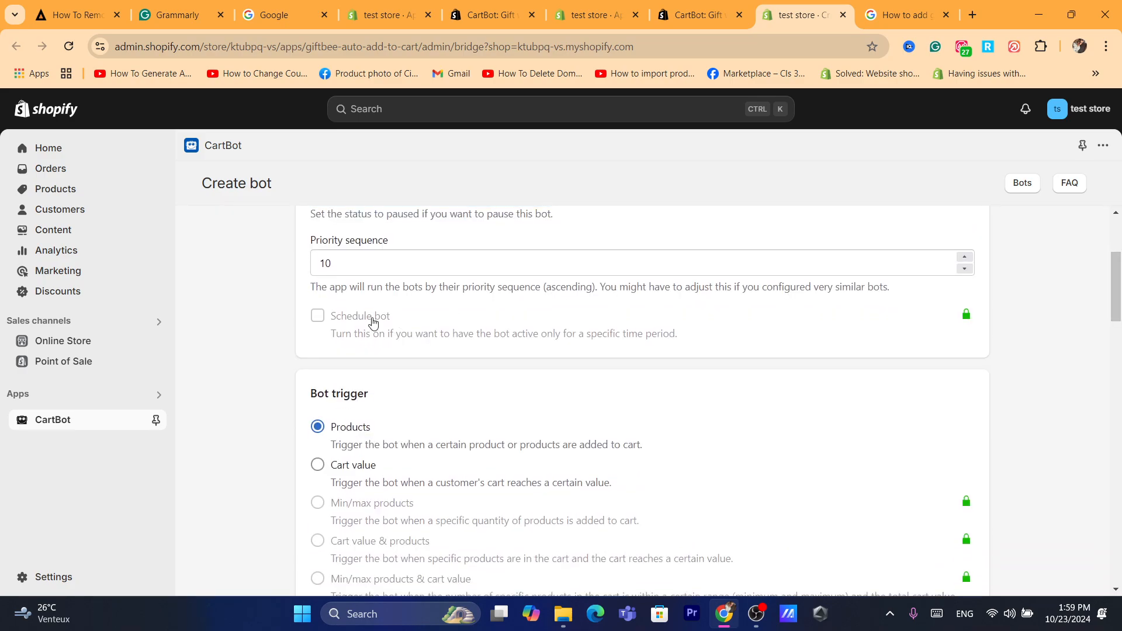
# Scroll through the trigger product picker to the Automatic Watches for Men and its three variants
pyautogui.scroll(-3)
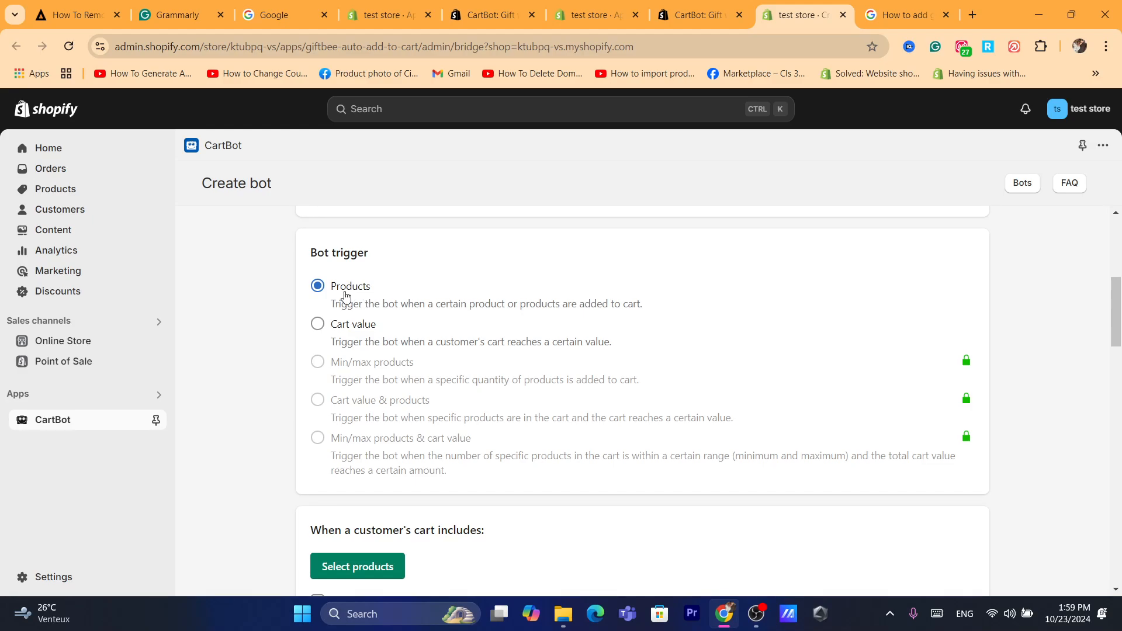
pyautogui.moveTo(387, 307)
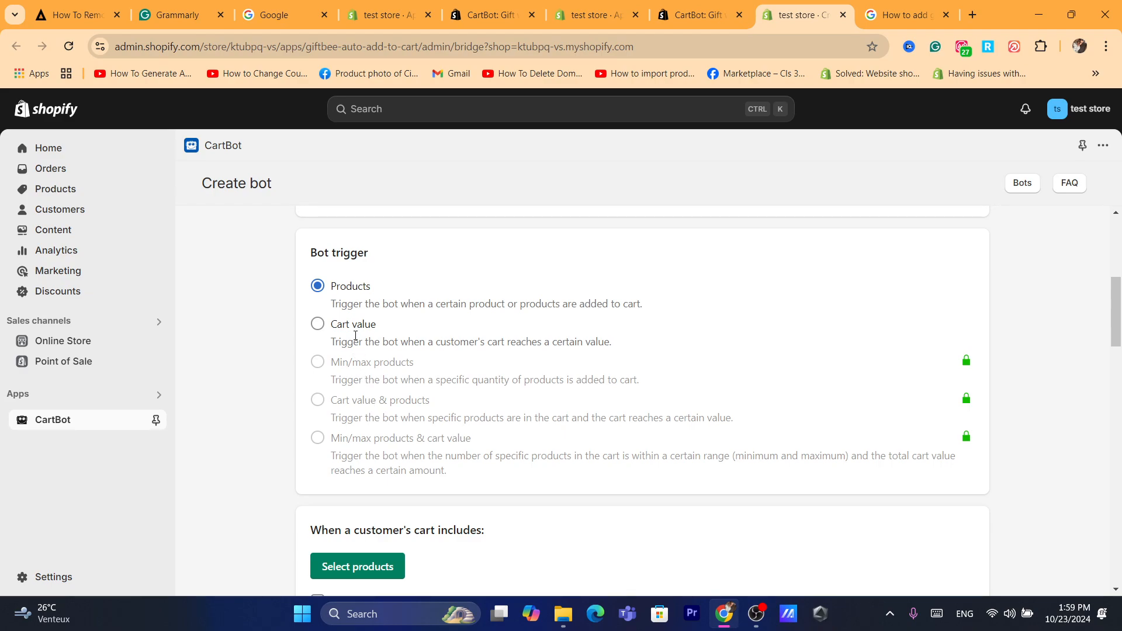
pyautogui.moveTo(318, 324)
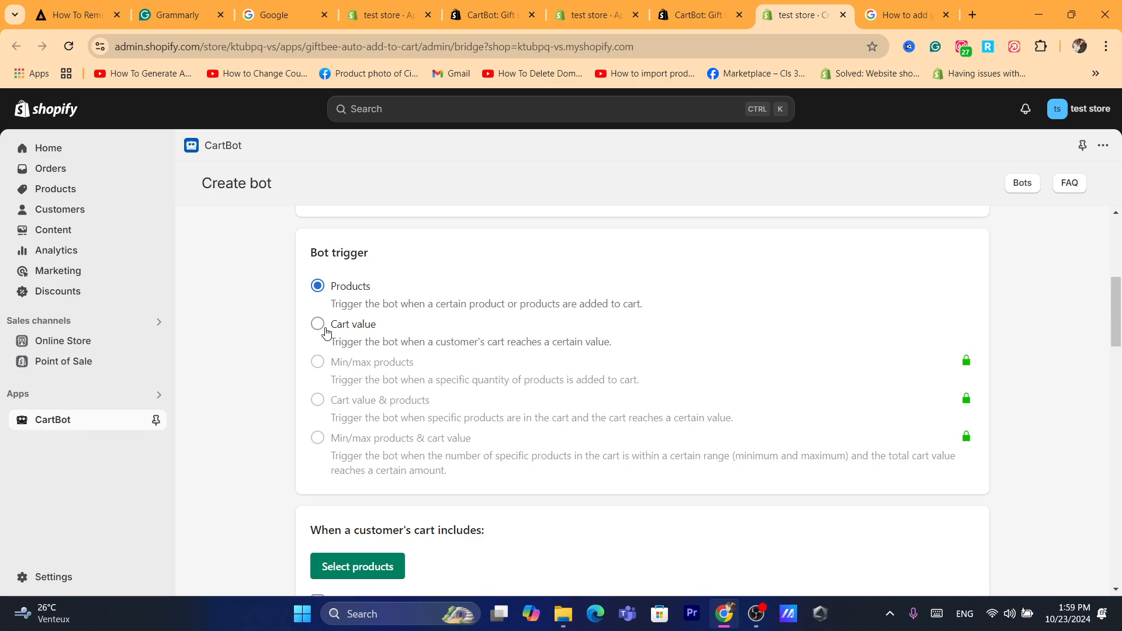
pyautogui.moveTo(340, 374)
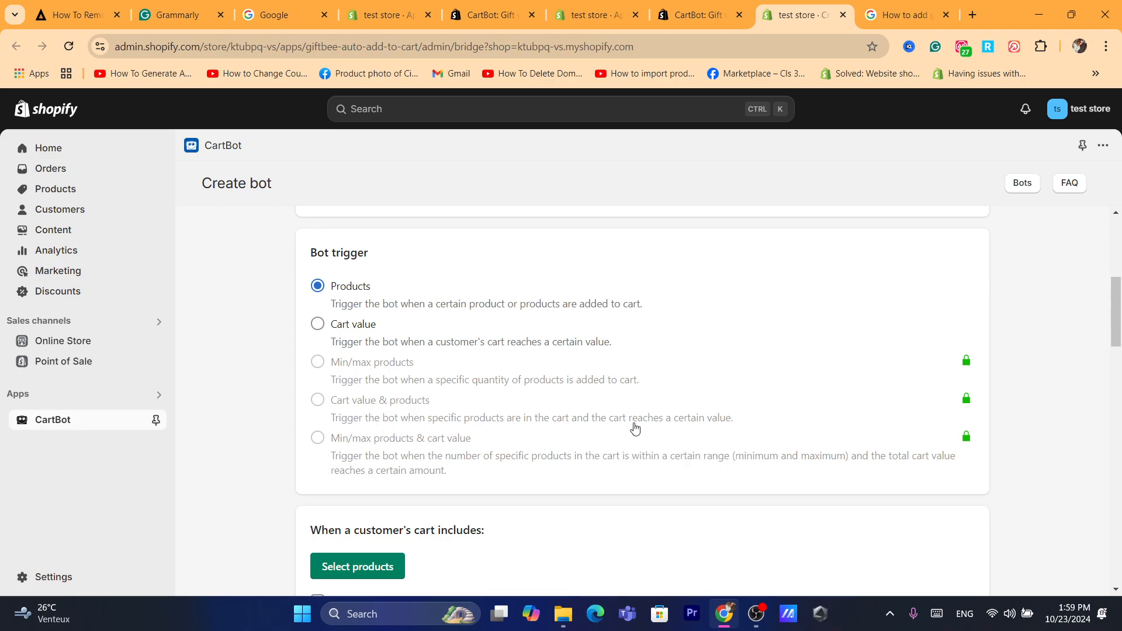
pyautogui.moveTo(961, 371)
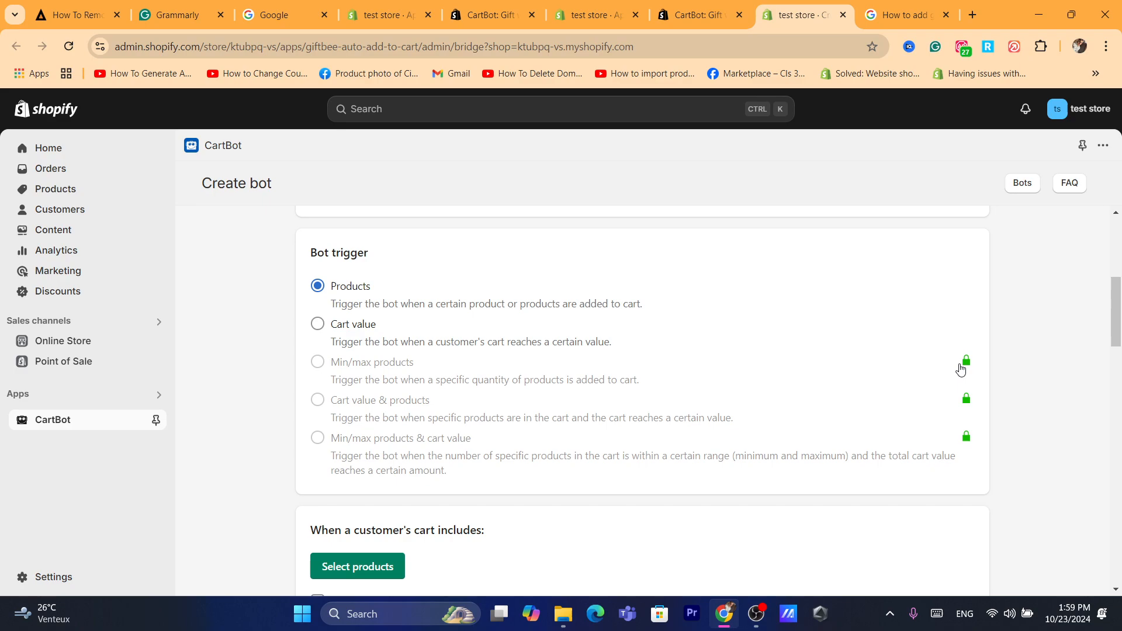
pyautogui.moveTo(970, 428)
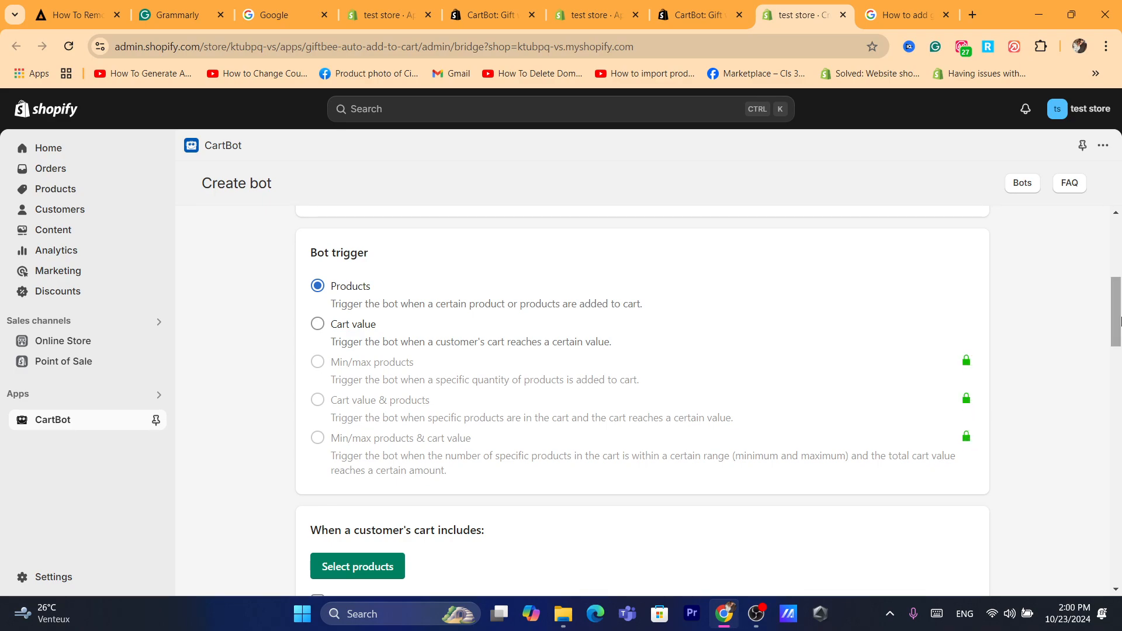
pyautogui.scroll(-3)
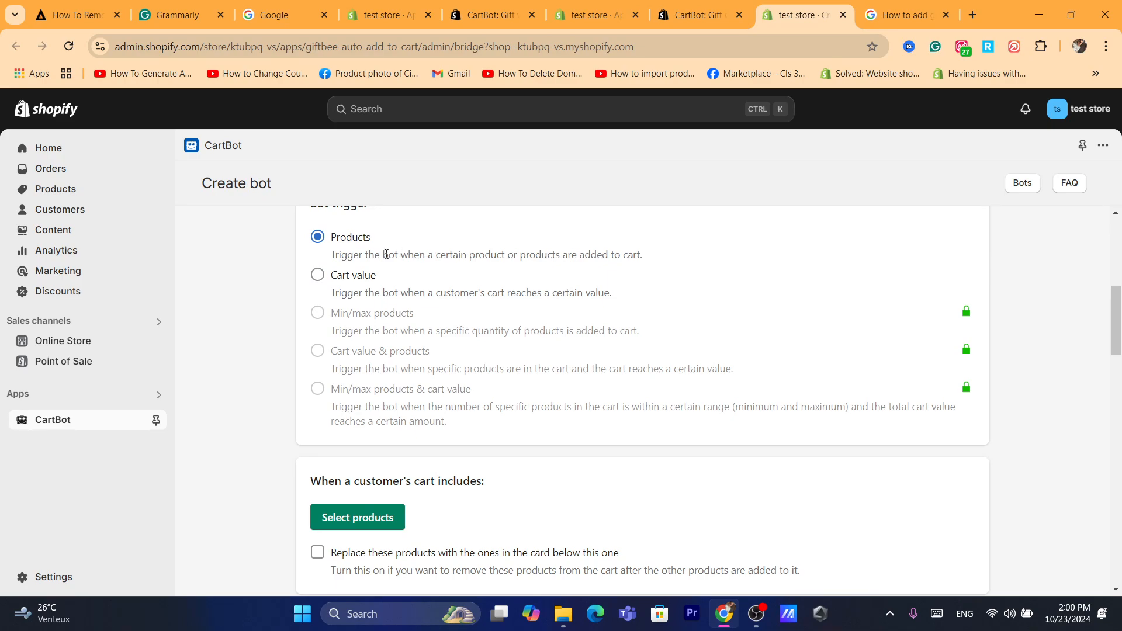
pyautogui.moveTo(1092, 308)
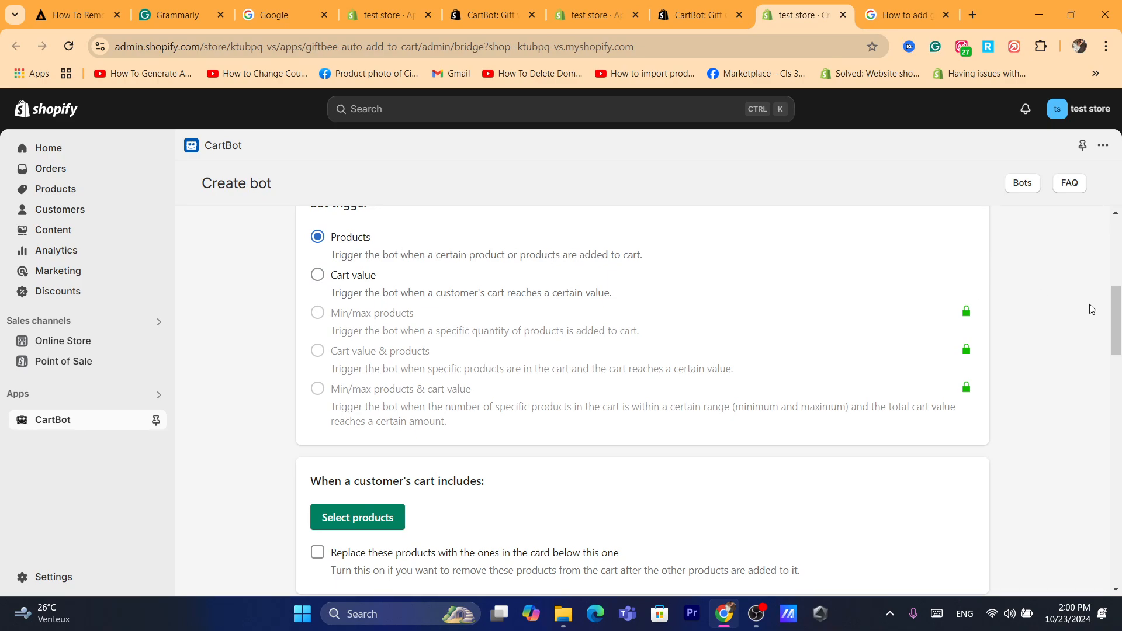
pyautogui.moveTo(1101, 309)
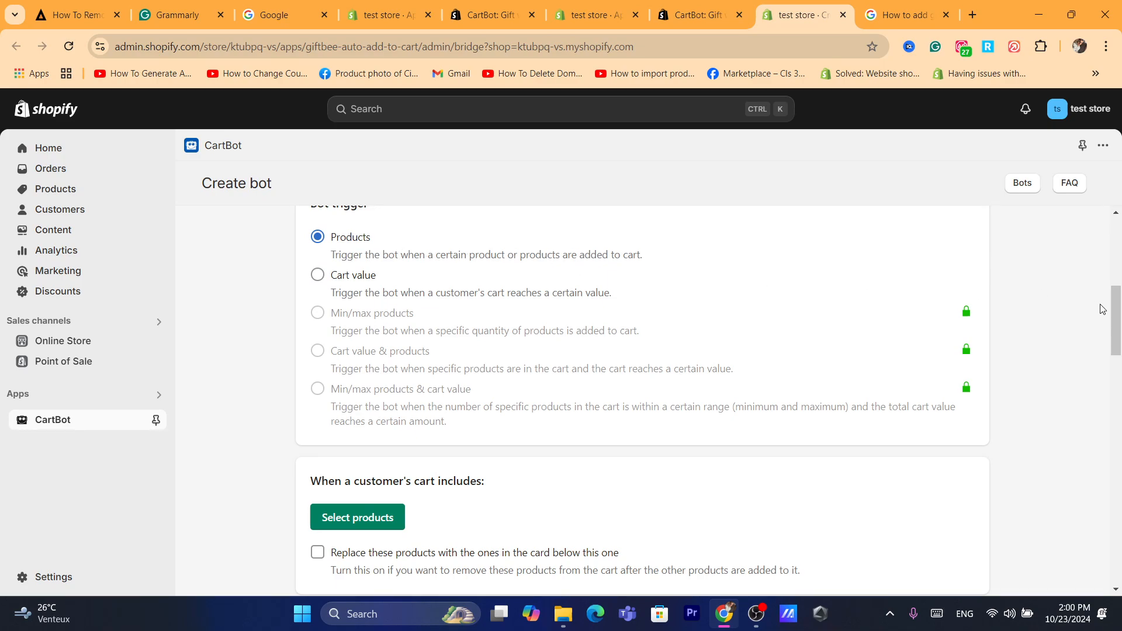
pyautogui.scroll(-3)
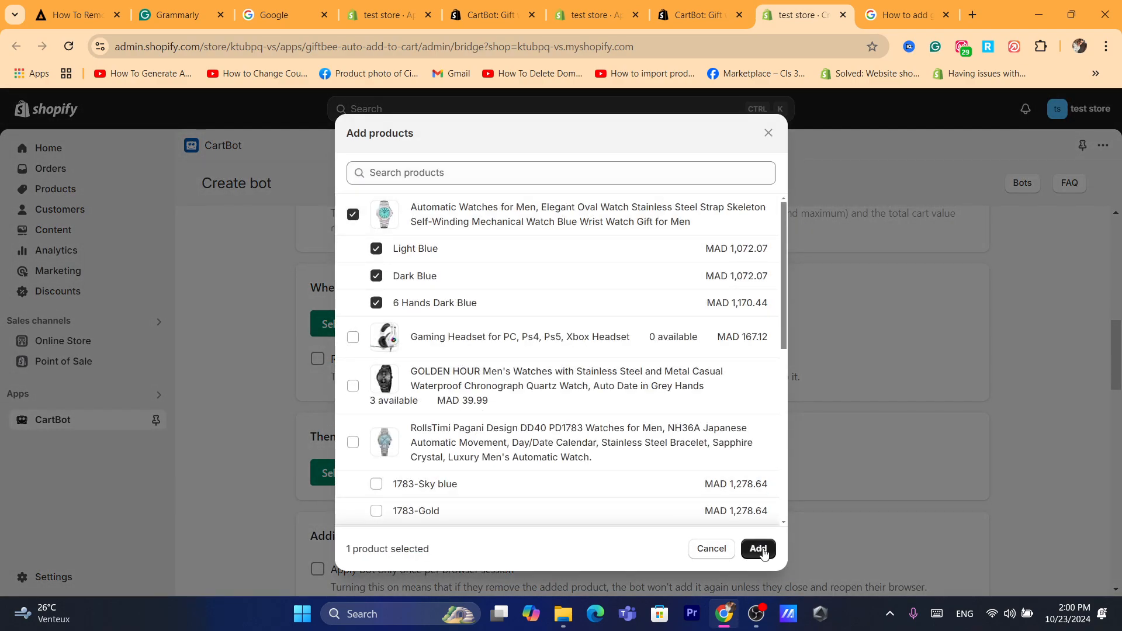
# Add all three watch variants as triggers and require the cart to include ANY of them
pyautogui.click(757, 548)
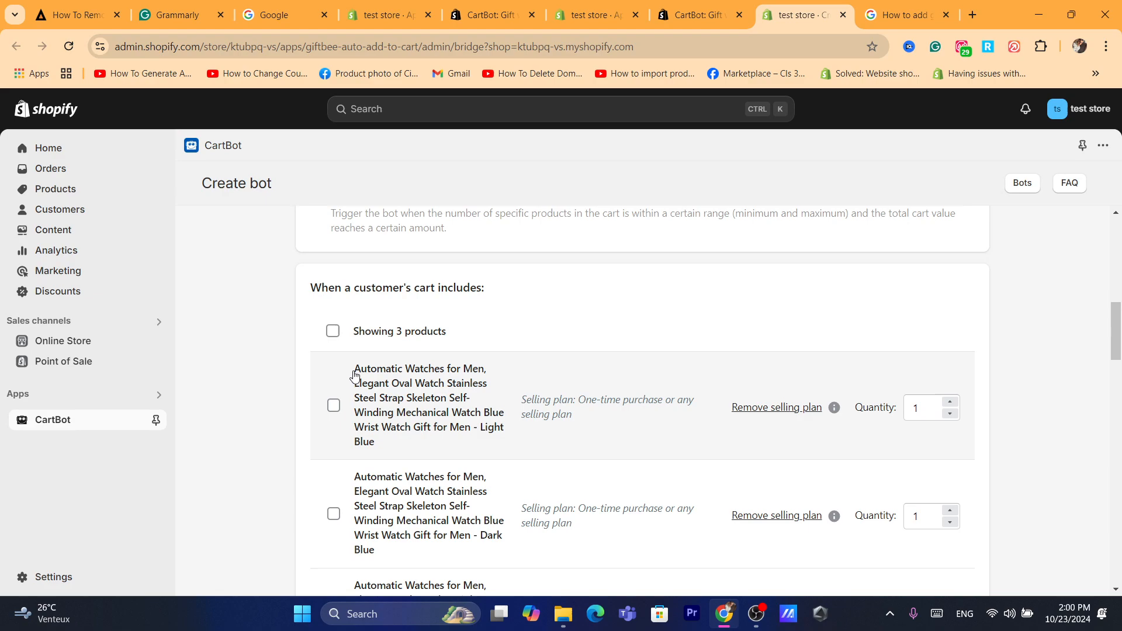
pyautogui.click(333, 405)
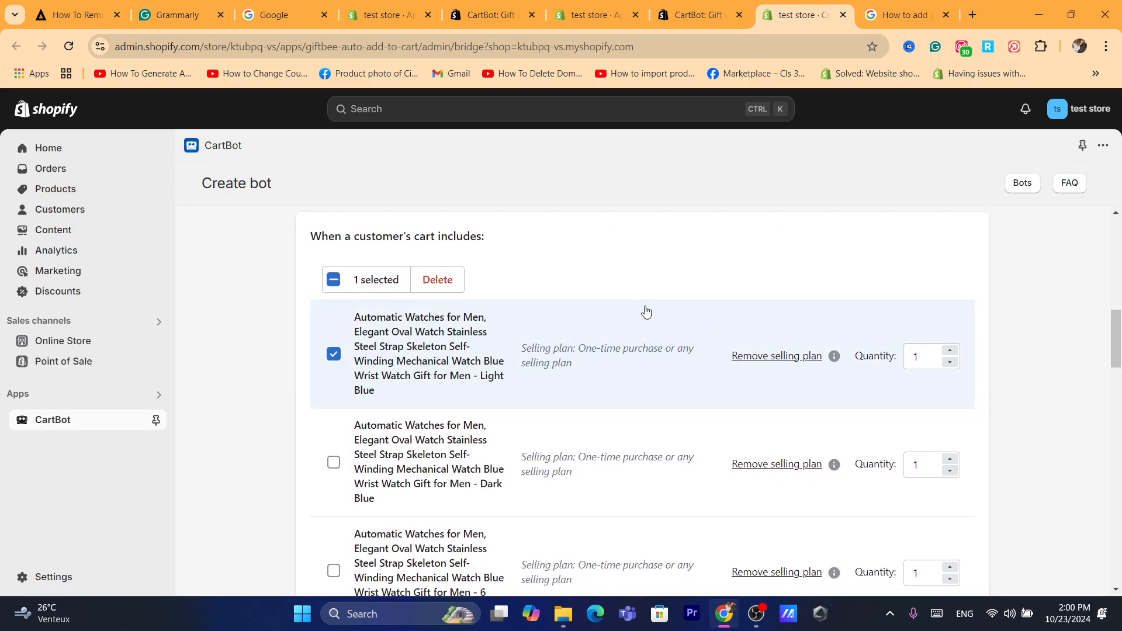
pyautogui.click(333, 279)
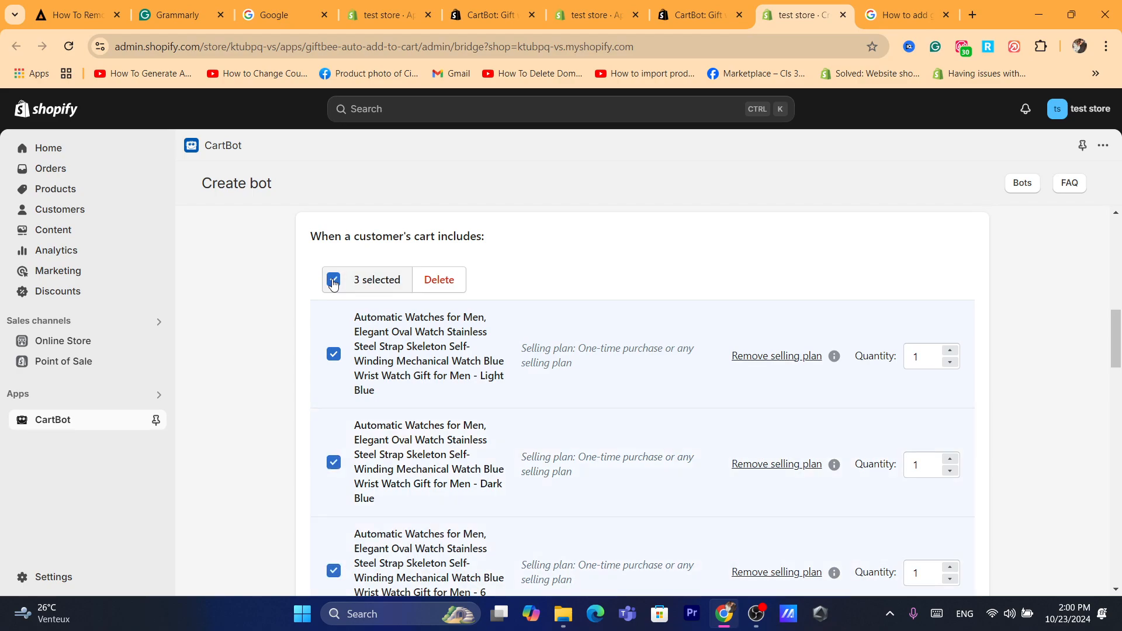
pyautogui.scroll(-3)
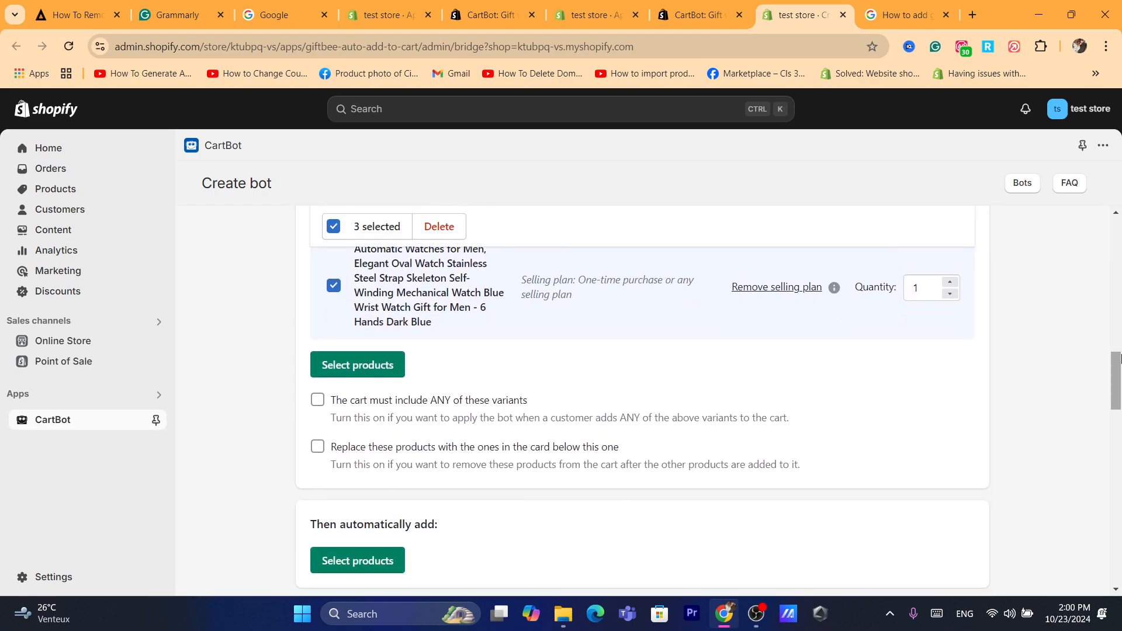
pyautogui.moveTo(352, 411)
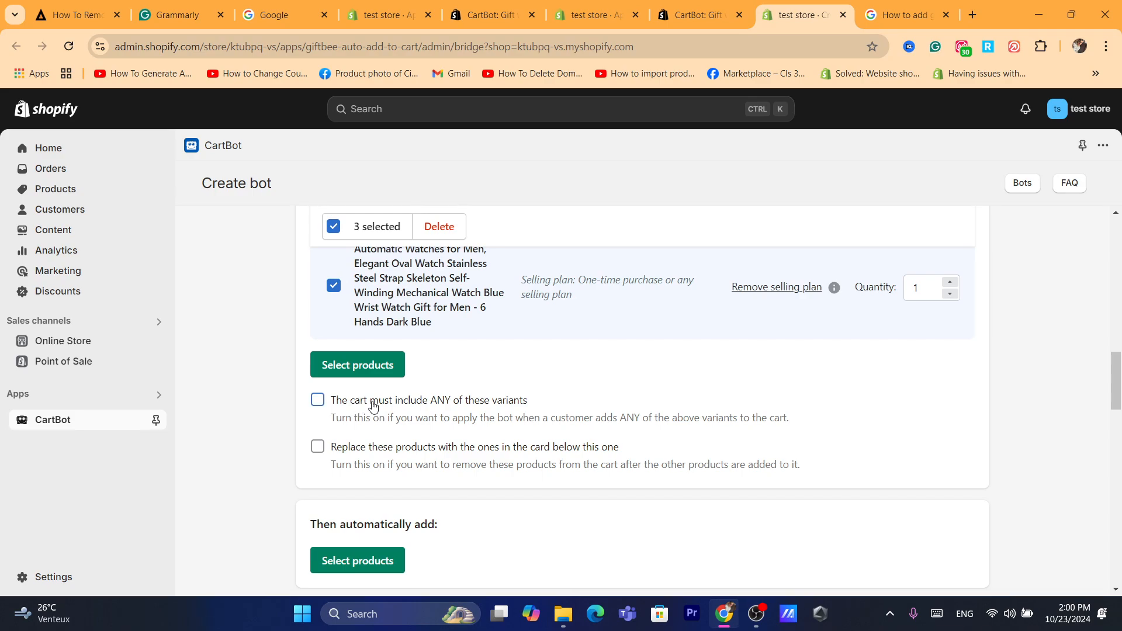
pyautogui.click(316, 400)
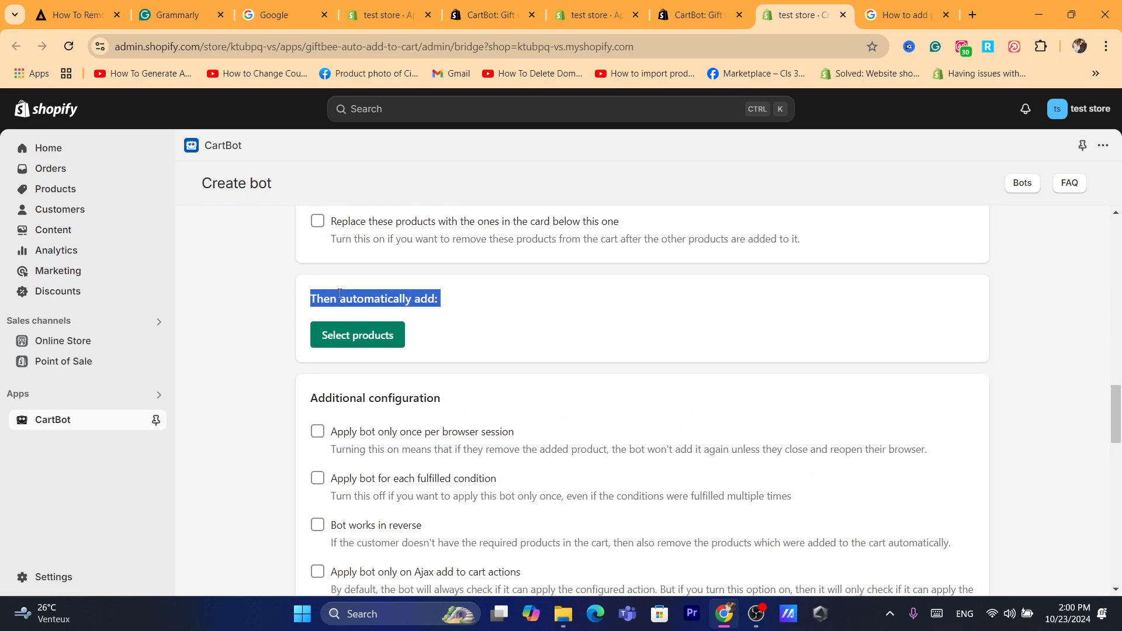
# Set the Gaming Headset for PC, Ps4, Ps5, Xbox as the product automatically added at quantity 1
pyautogui.click(358, 336)
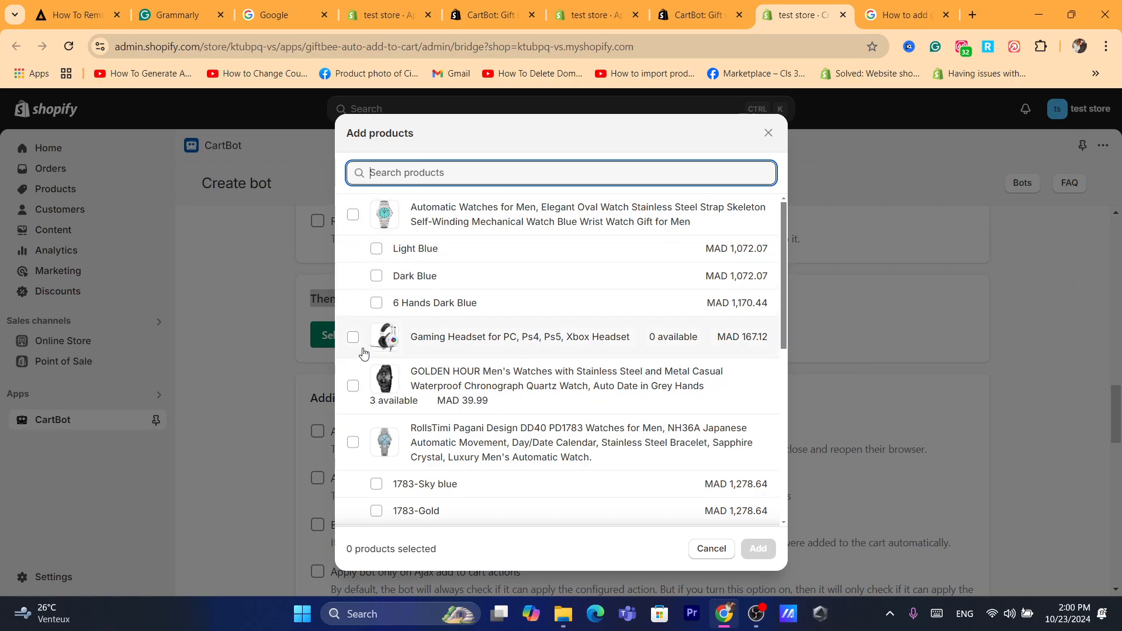
pyautogui.click(352, 336)
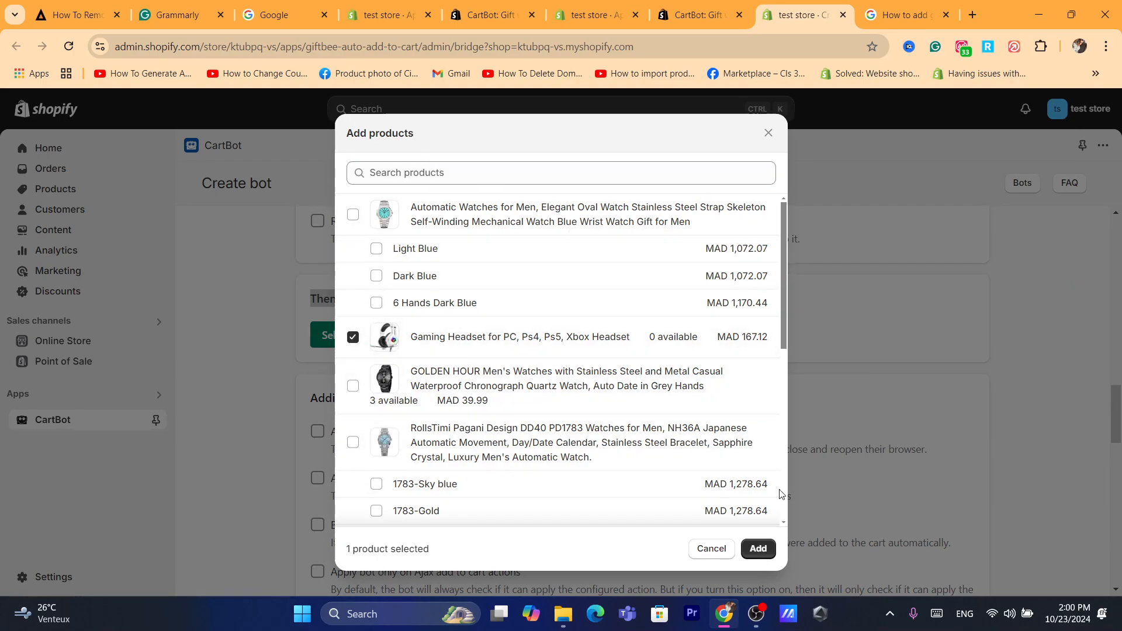
pyautogui.click(758, 549)
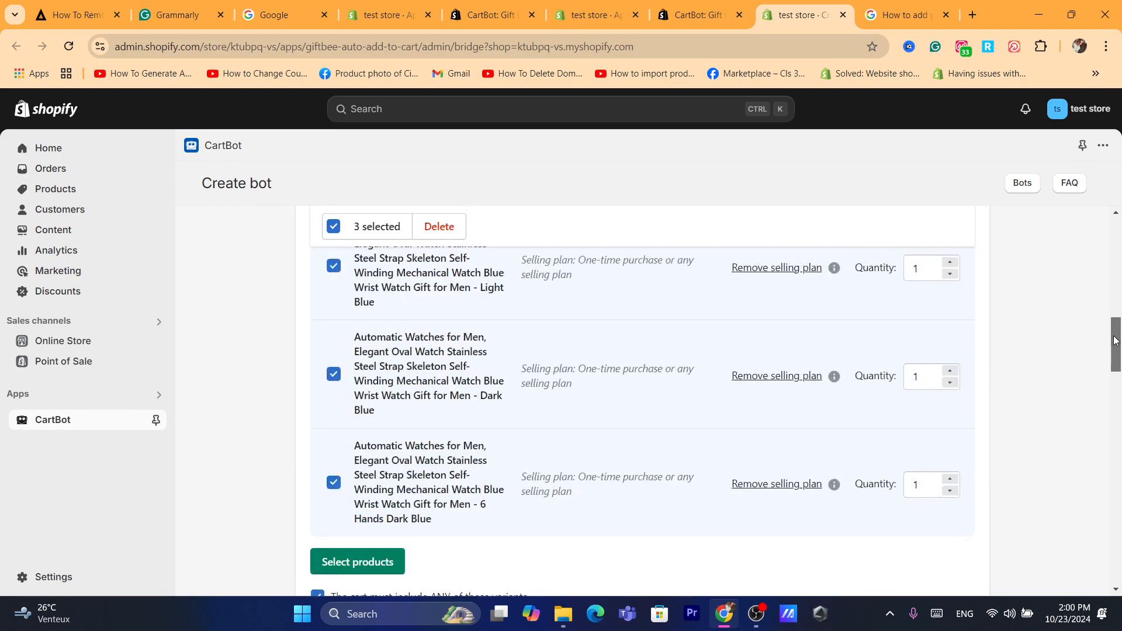
pyautogui.scroll(-3)
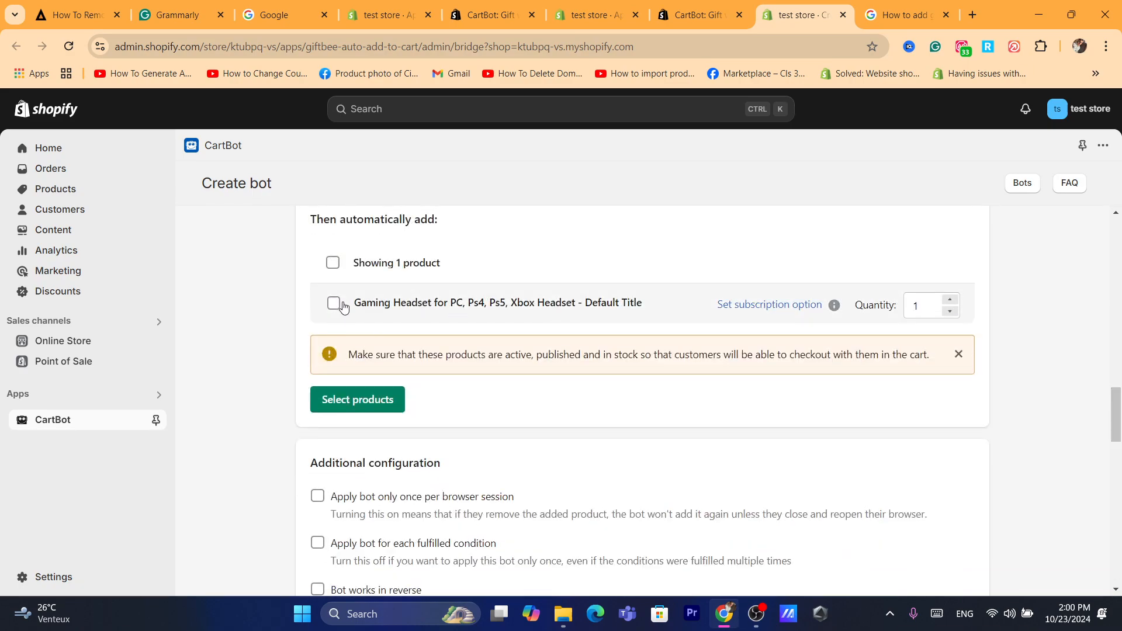
pyautogui.click(334, 303)
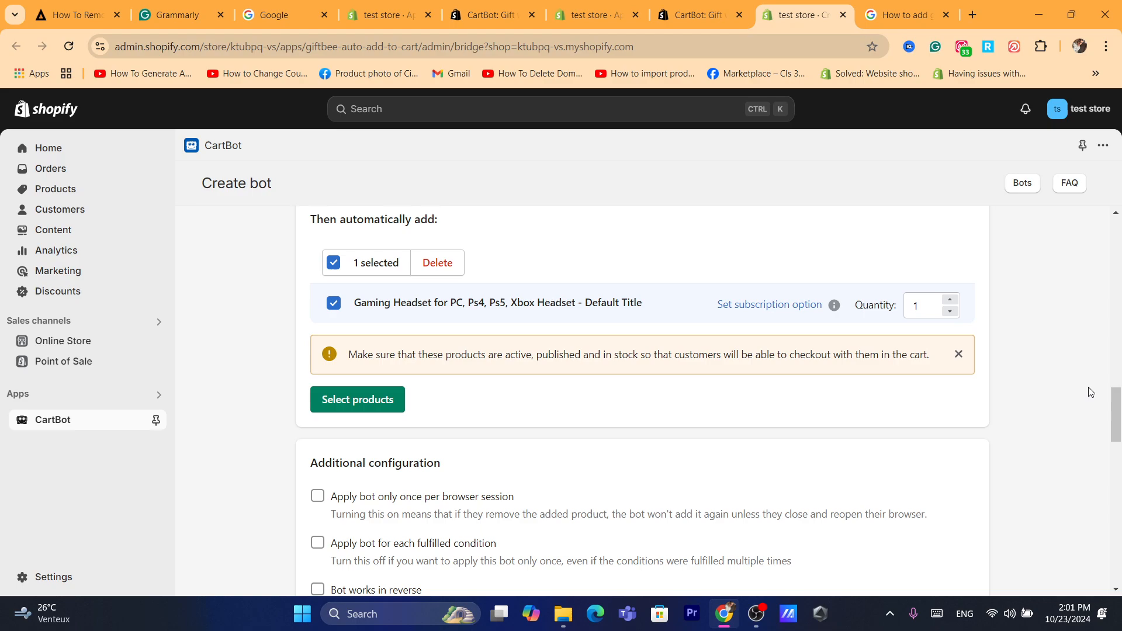
pyautogui.scroll(-3)
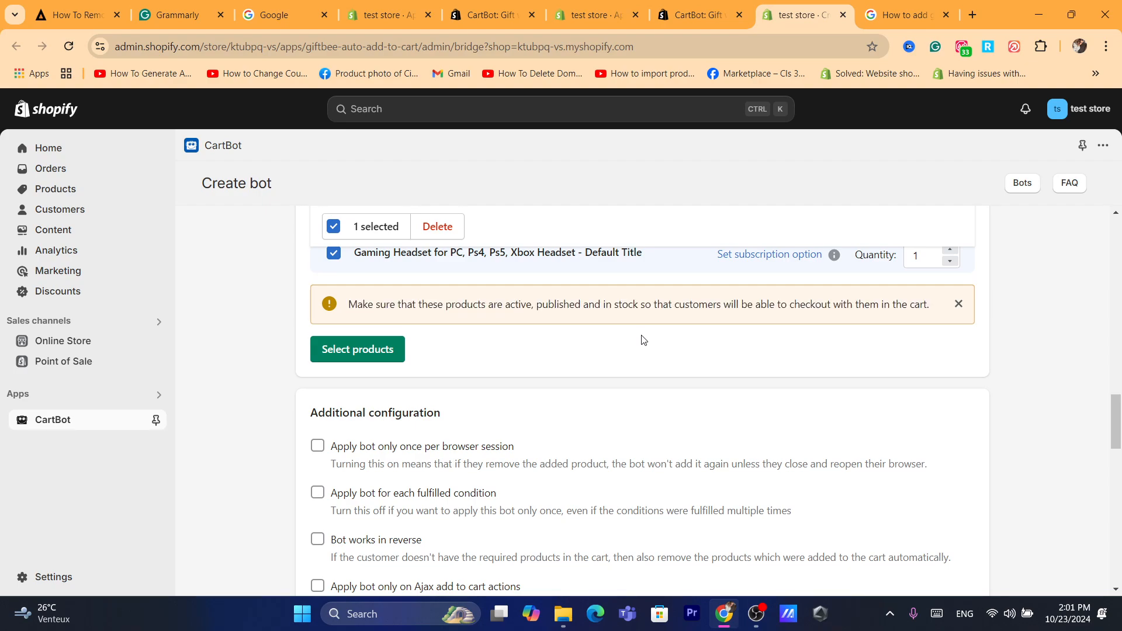
pyautogui.moveTo(385, 373)
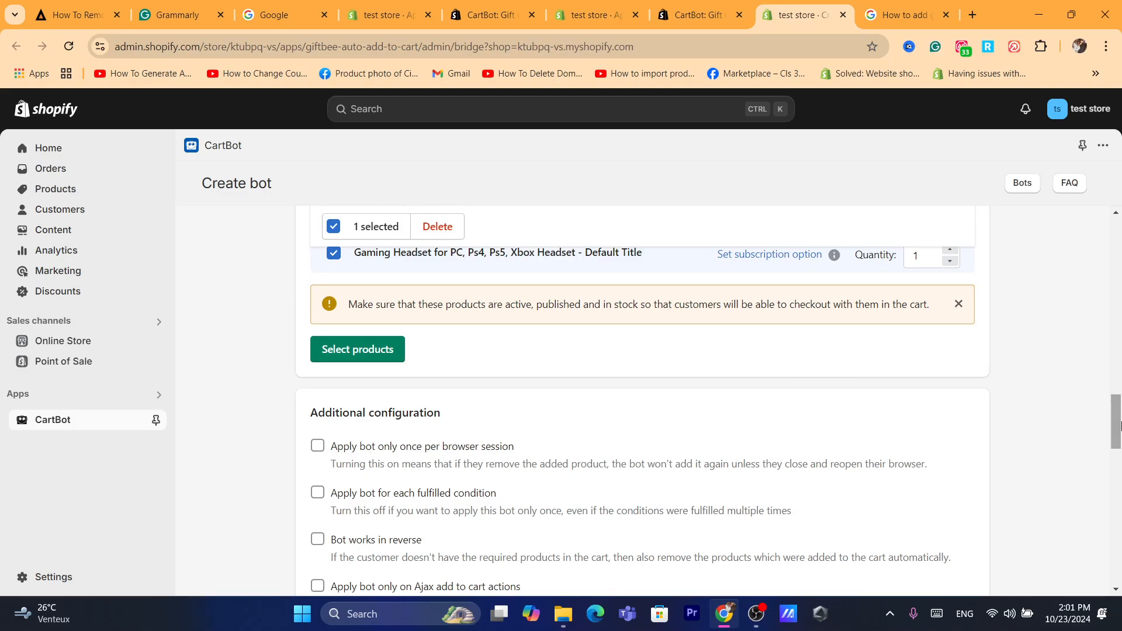
pyautogui.scroll(-3)
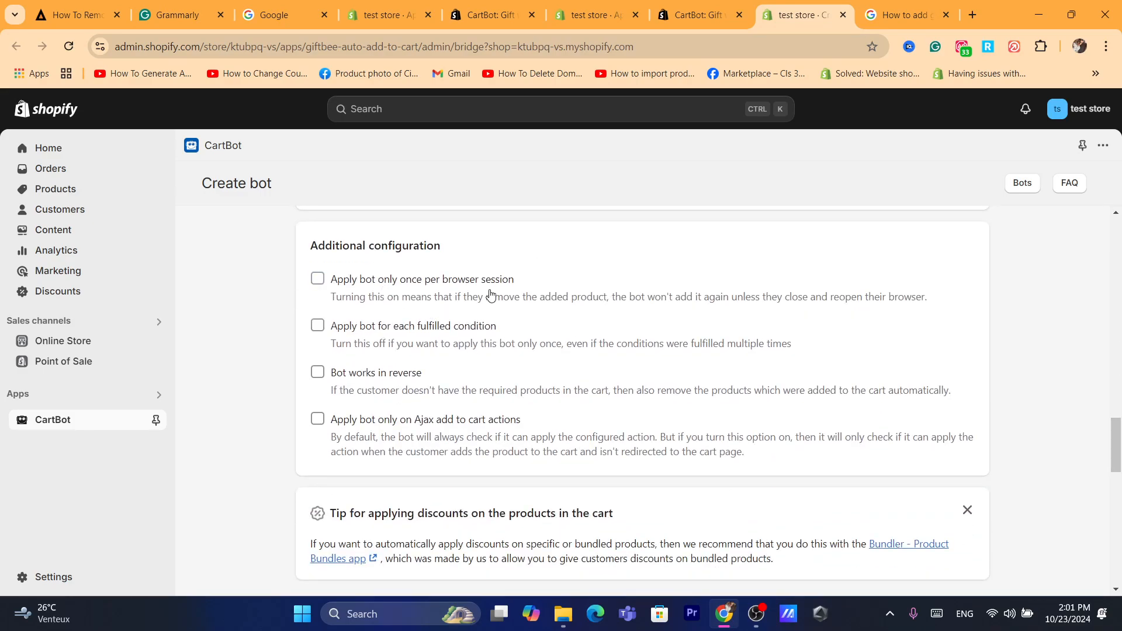
pyautogui.scroll(-3)
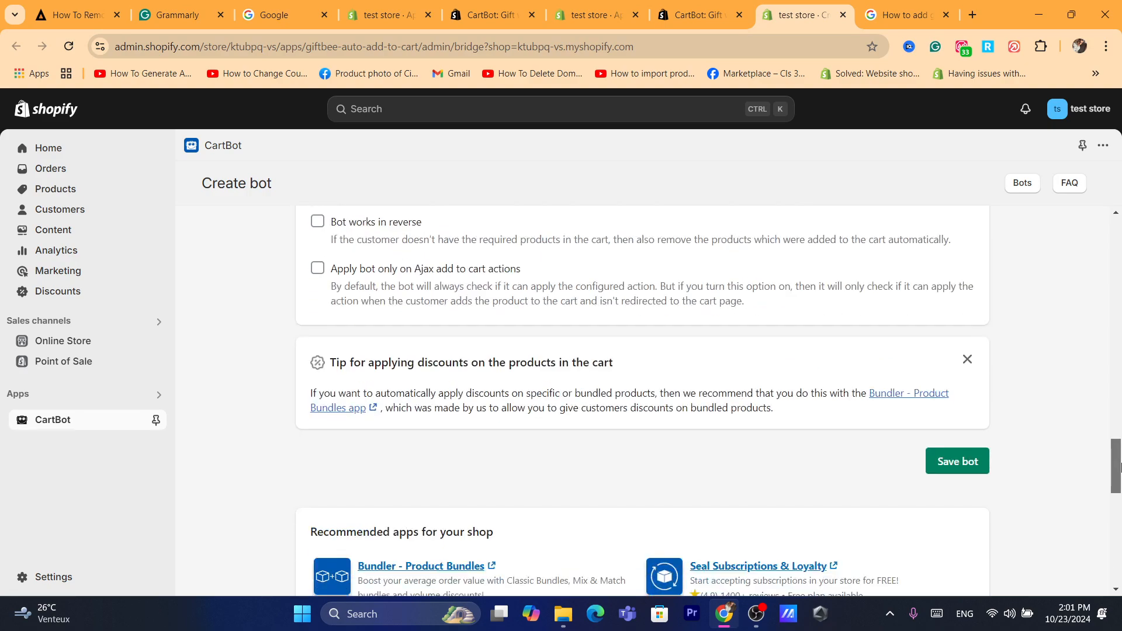
pyautogui.scroll(-3)
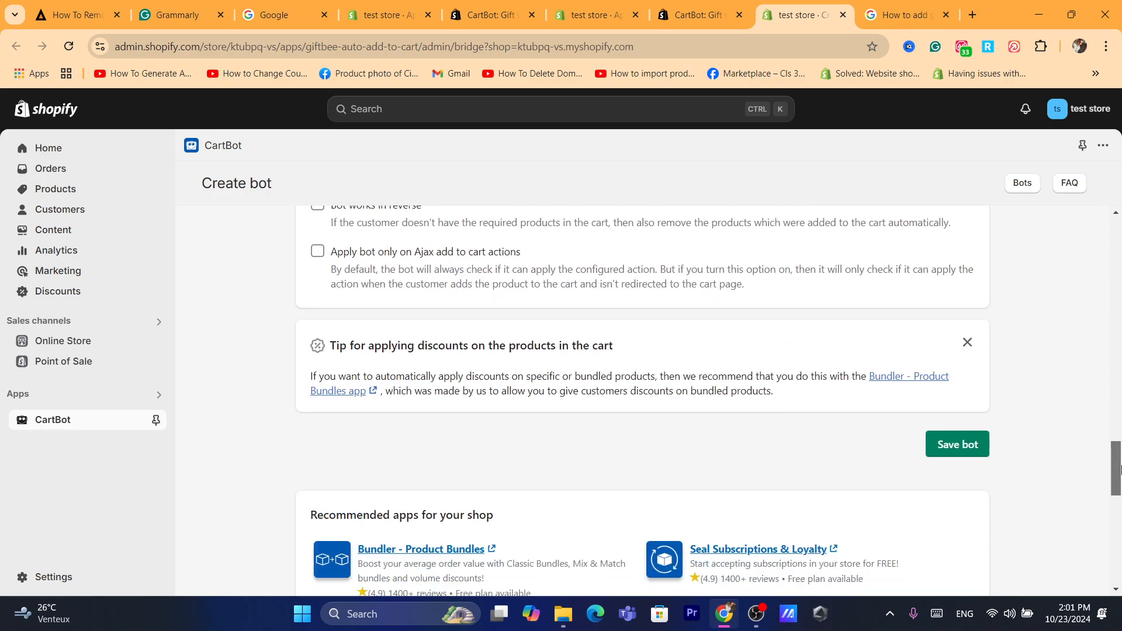
pyautogui.scroll(-3)
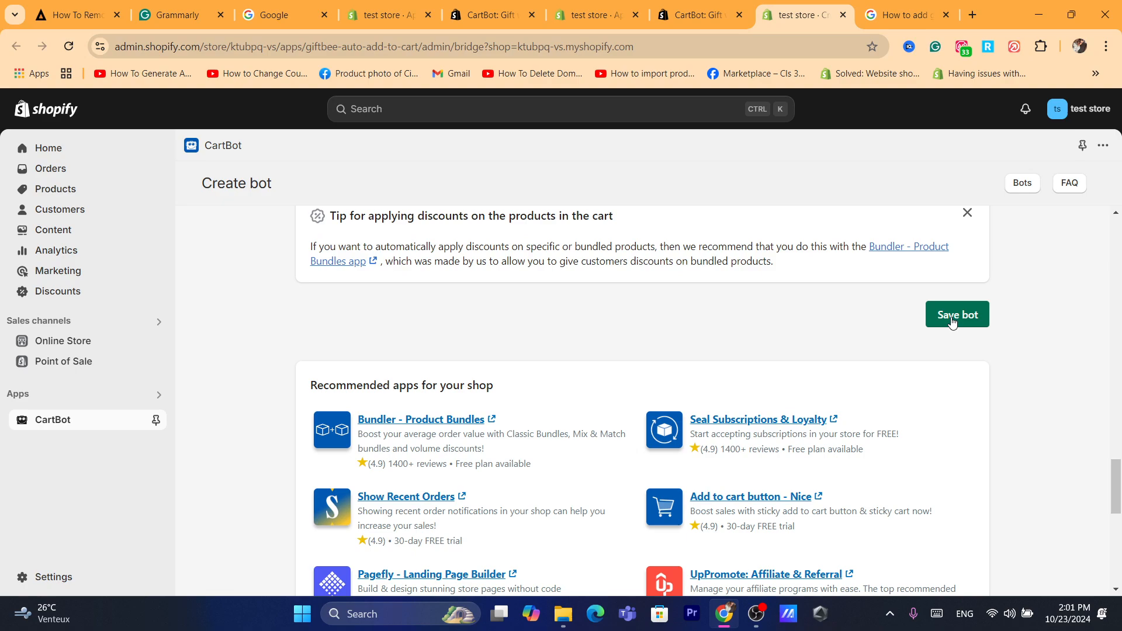
# Save the Auto add to cart bot and review its saved trigger products
pyautogui.click(957, 315)
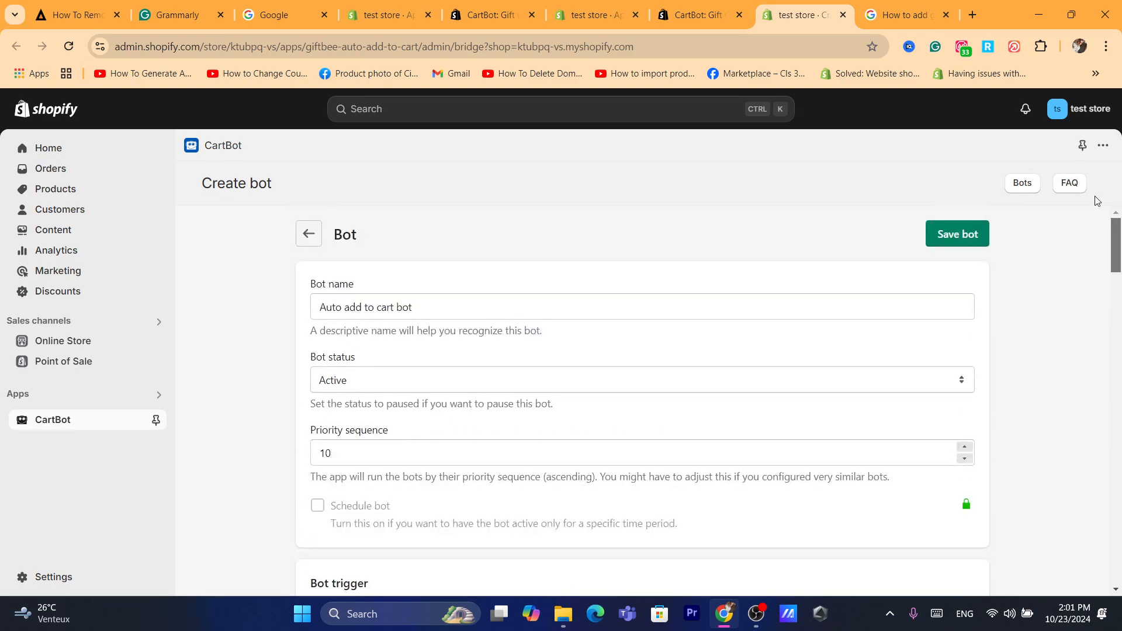
pyautogui.moveTo(1100, 237)
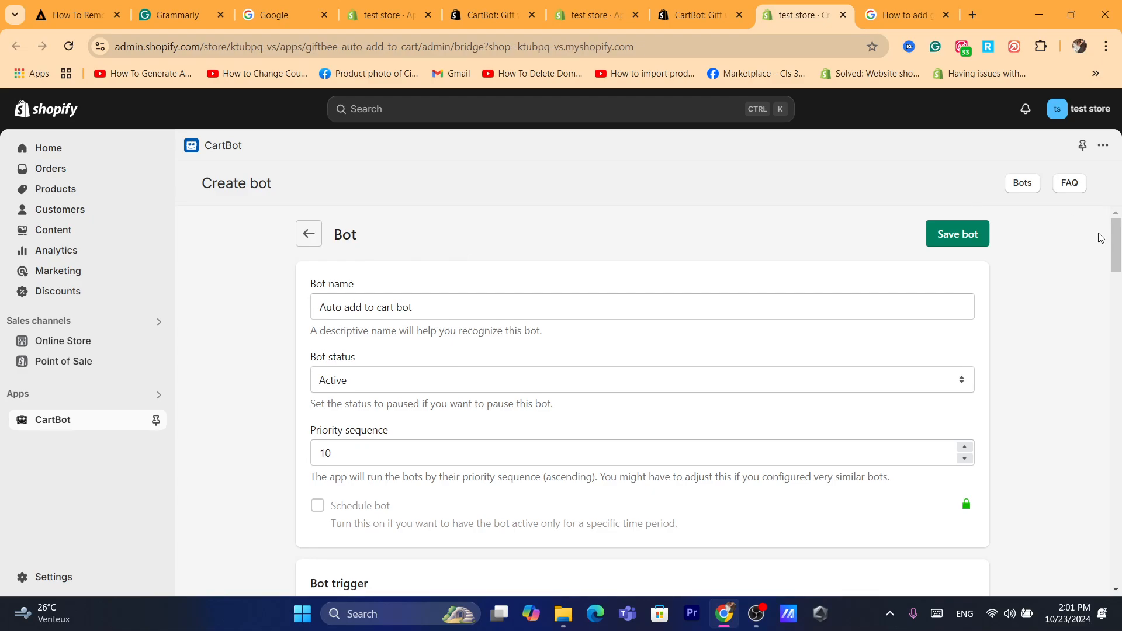
pyautogui.scroll(-3)
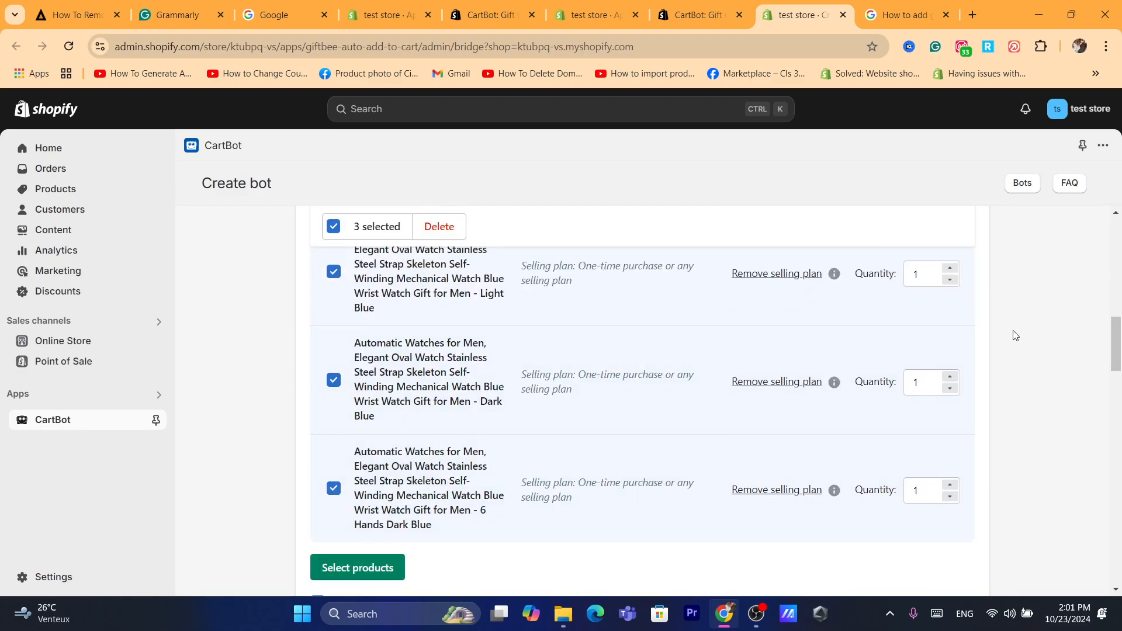
pyautogui.scroll(-3)
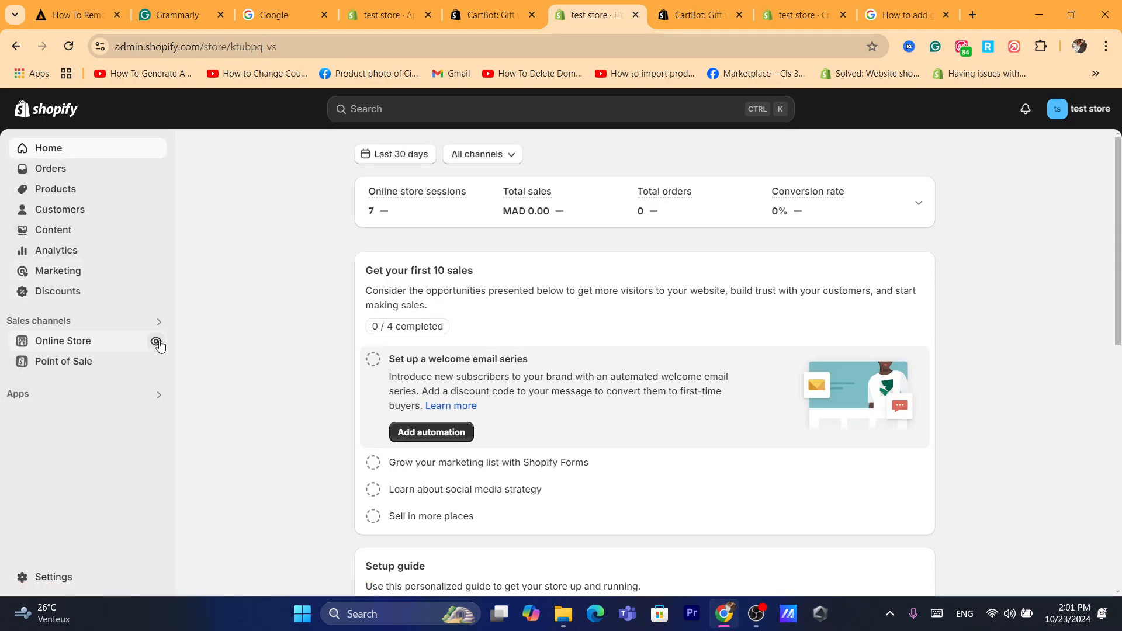
# On the live store, add the GOLDEN HOUR watch to the cart and view the cart listing the Gaming Headset too
pyautogui.click(158, 345)
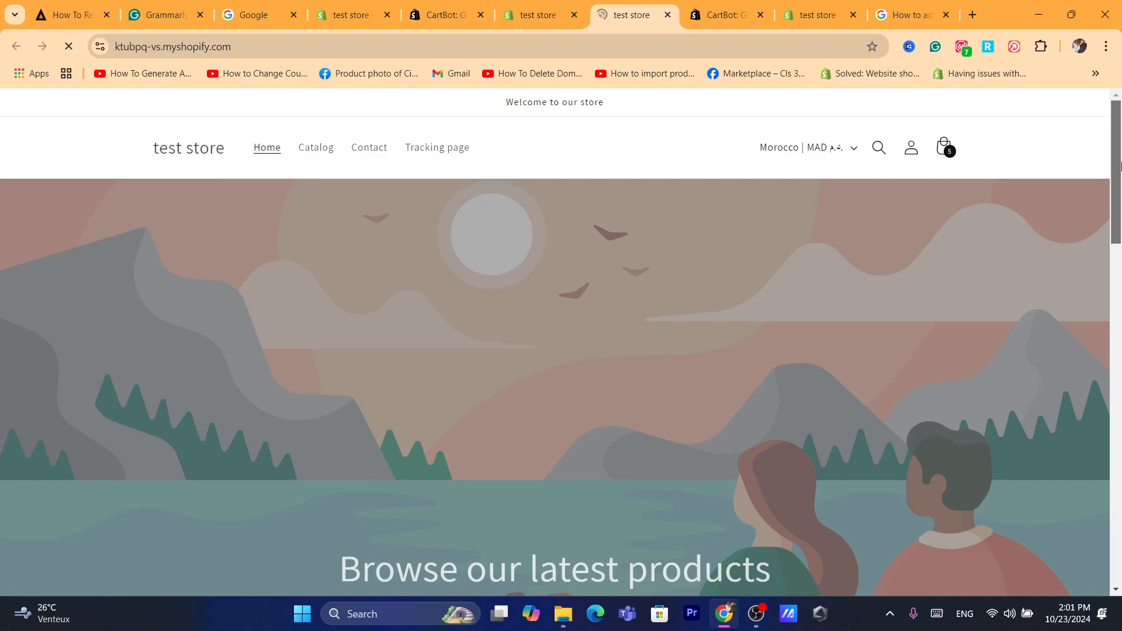
pyautogui.scroll(-3)
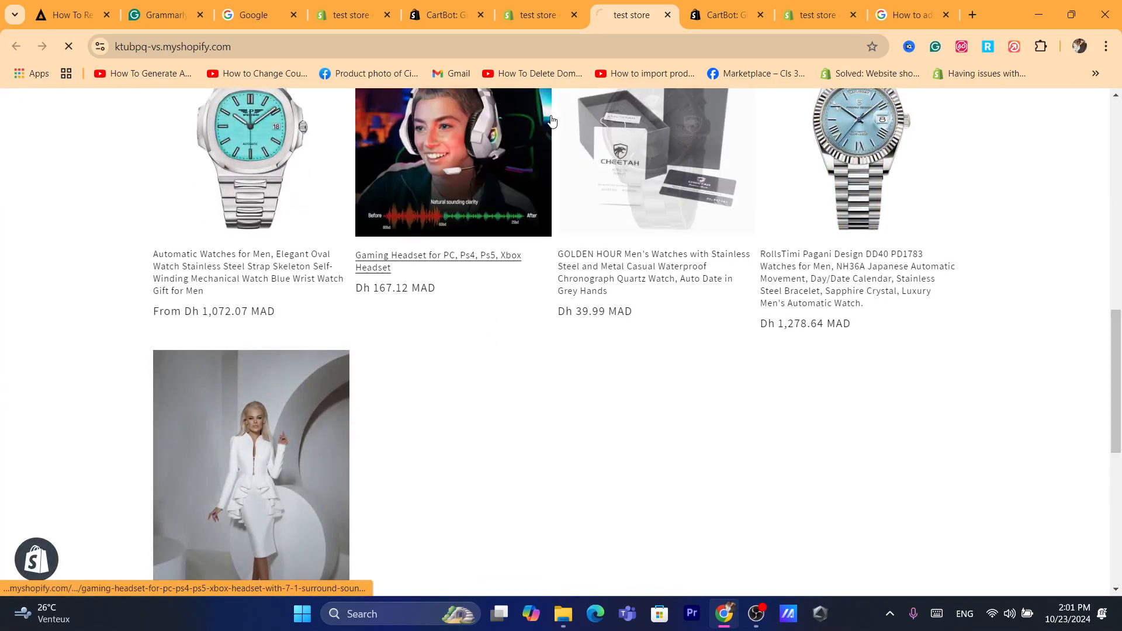
pyautogui.click(652, 272)
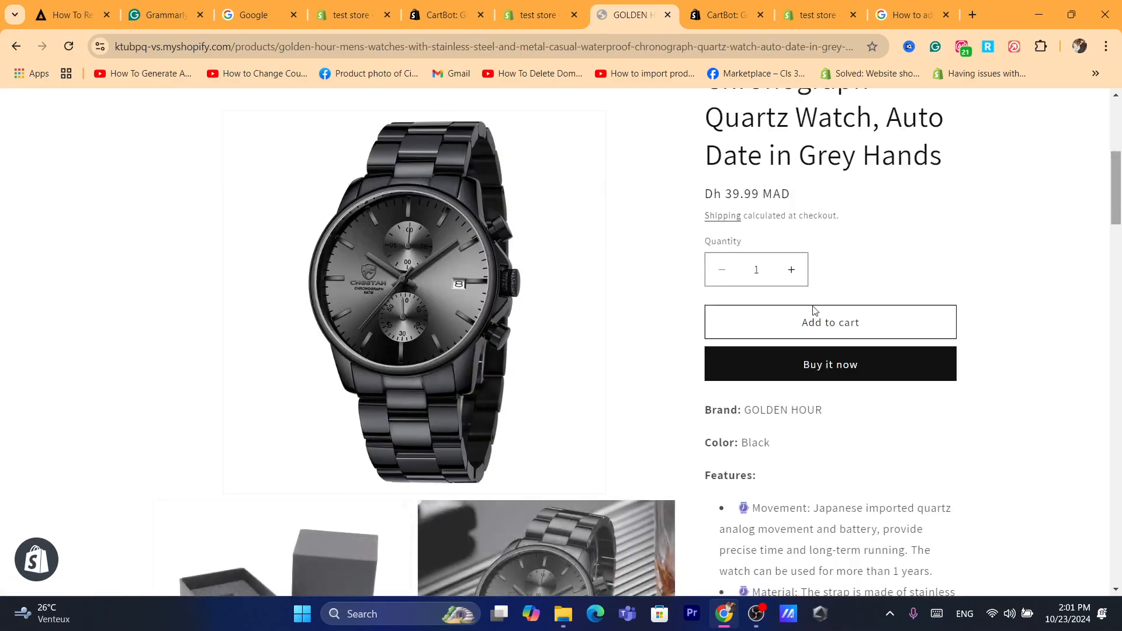
pyautogui.click(830, 322)
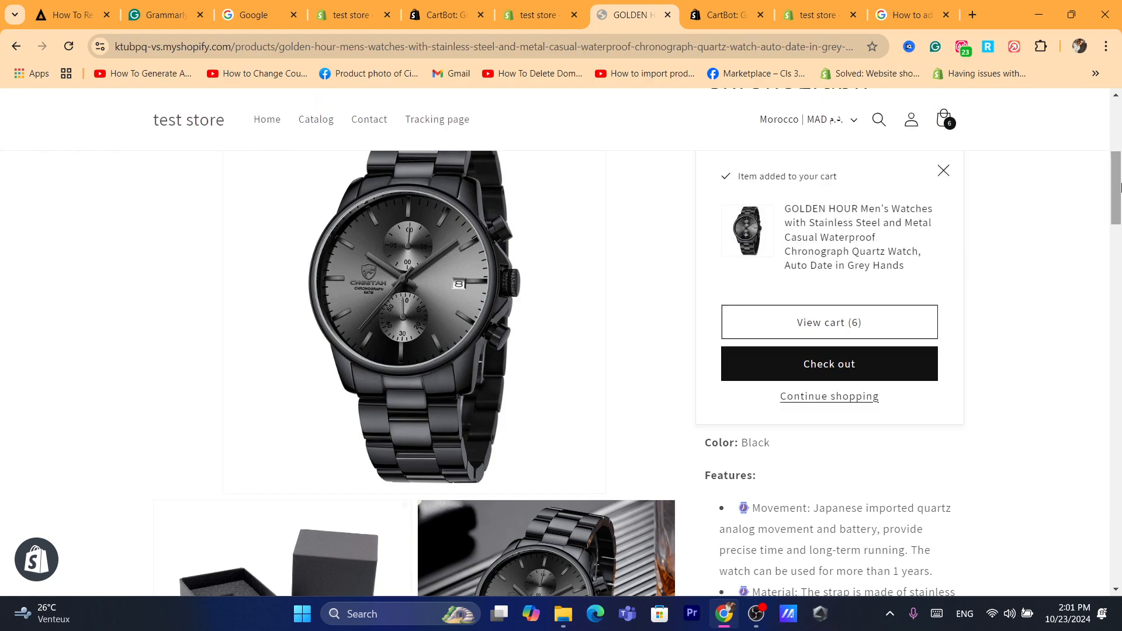
pyautogui.click(828, 323)
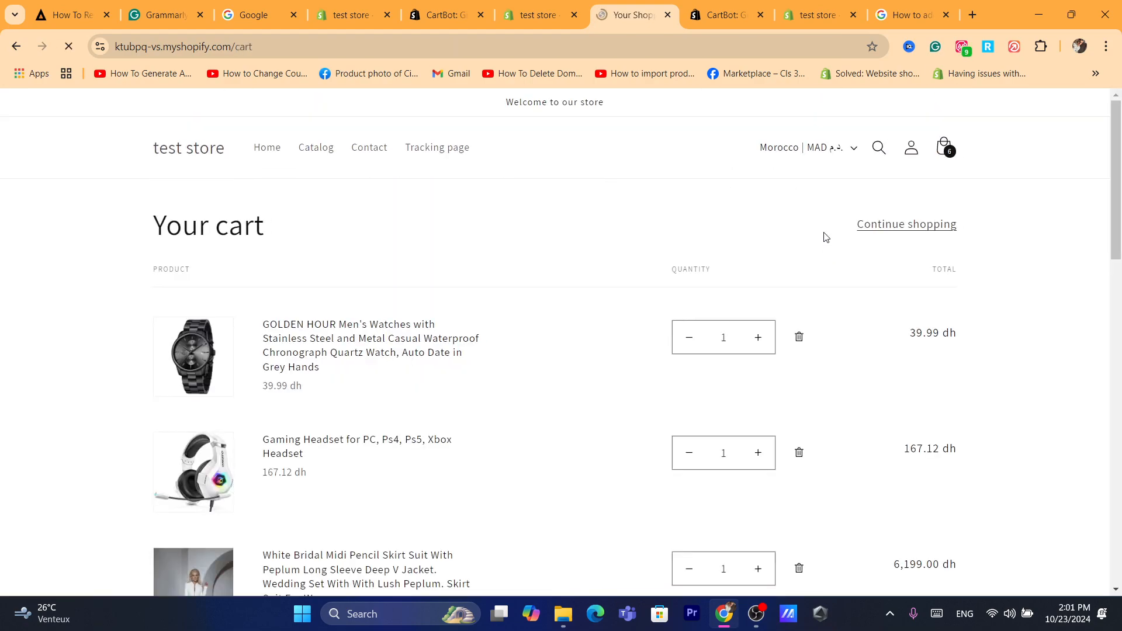
pyautogui.scroll(-3)
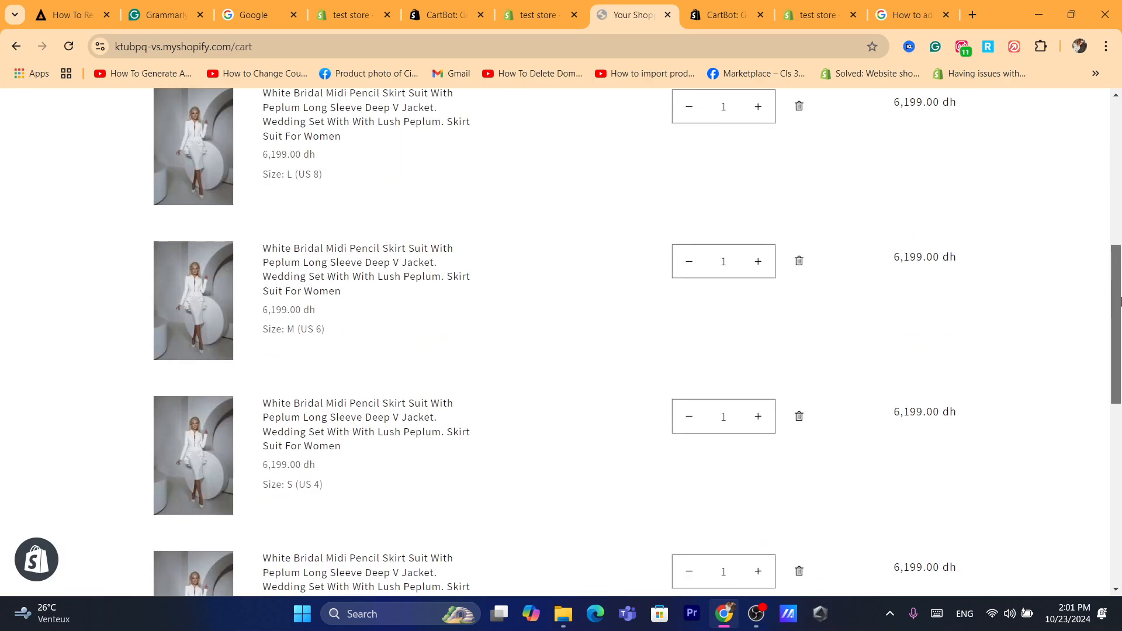